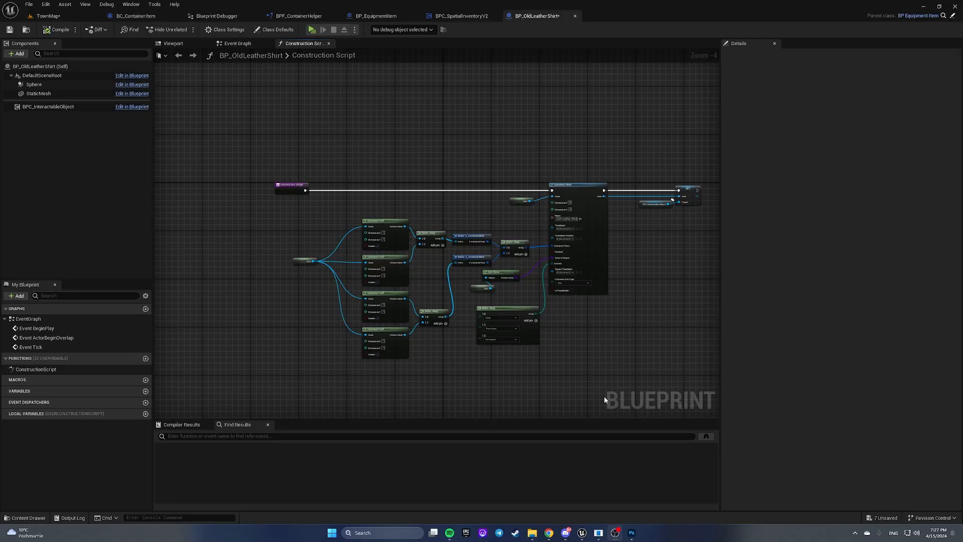
mouse_move(533, 373)
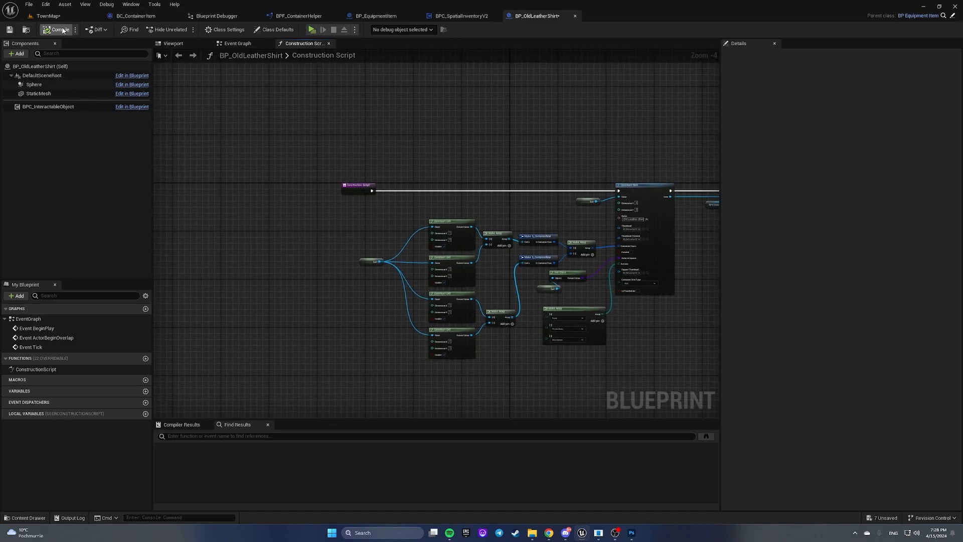
Leave the BP_OldLeatherShirt construction script for the TownMap level editor.
click(46, 16)
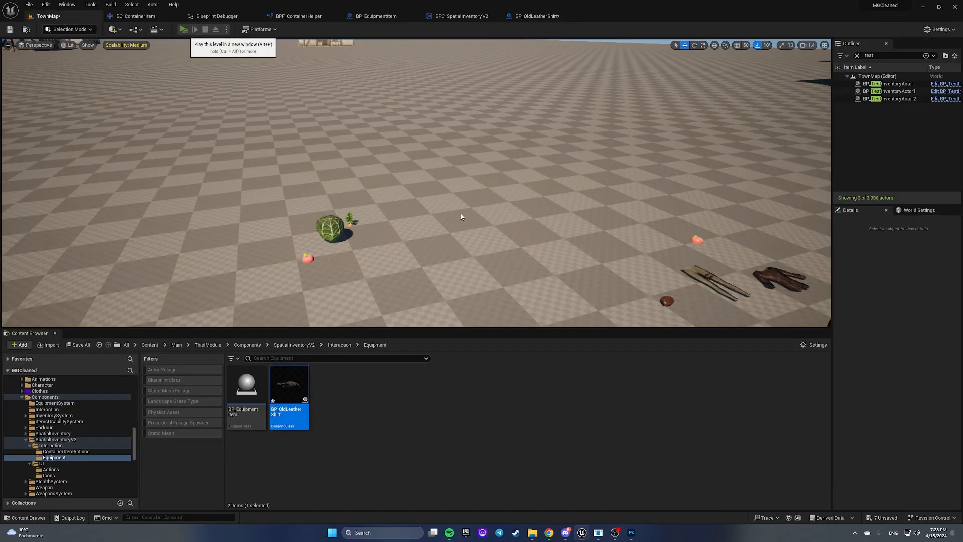
Play the level in a new window, equip the Old Leather Shirt, then throw it away.
click(182, 29)
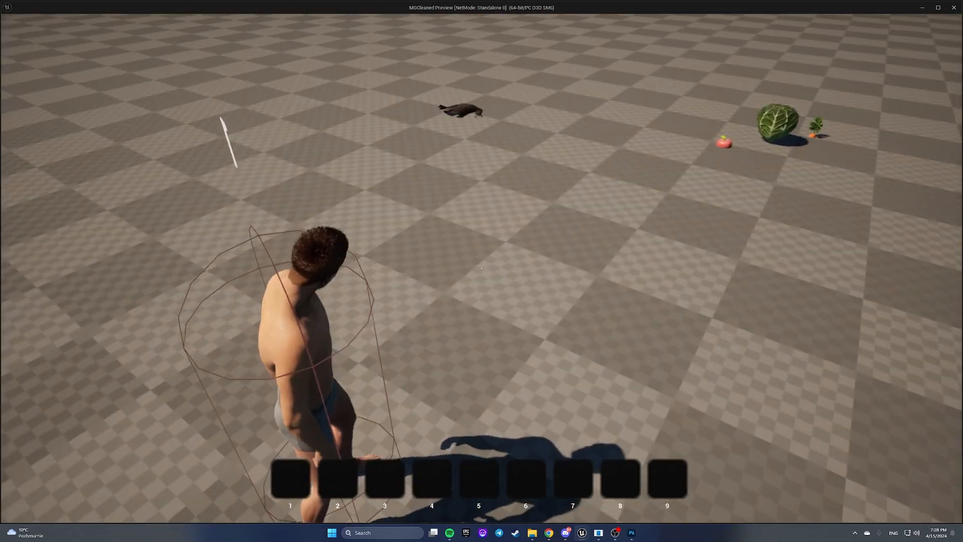
mouse_move(482, 270)
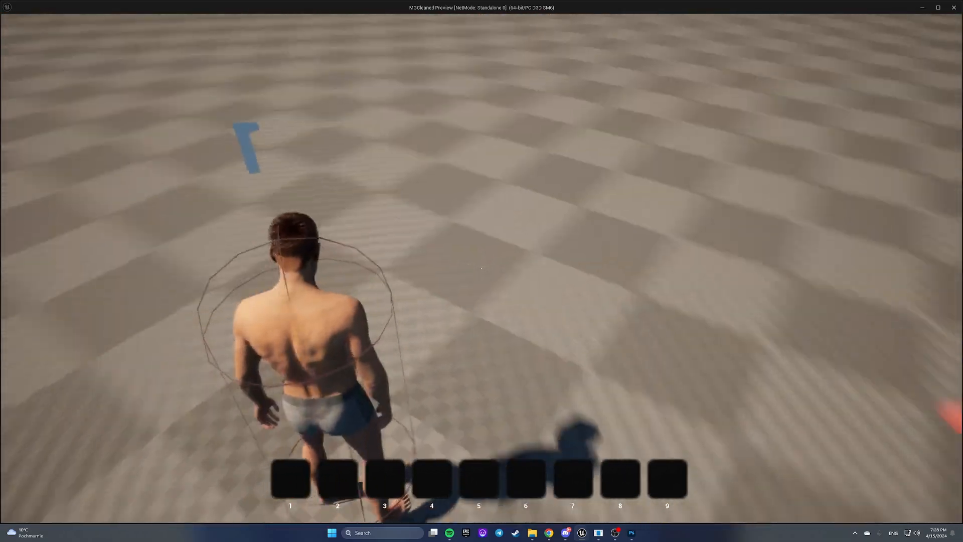
right_click(745, 292)
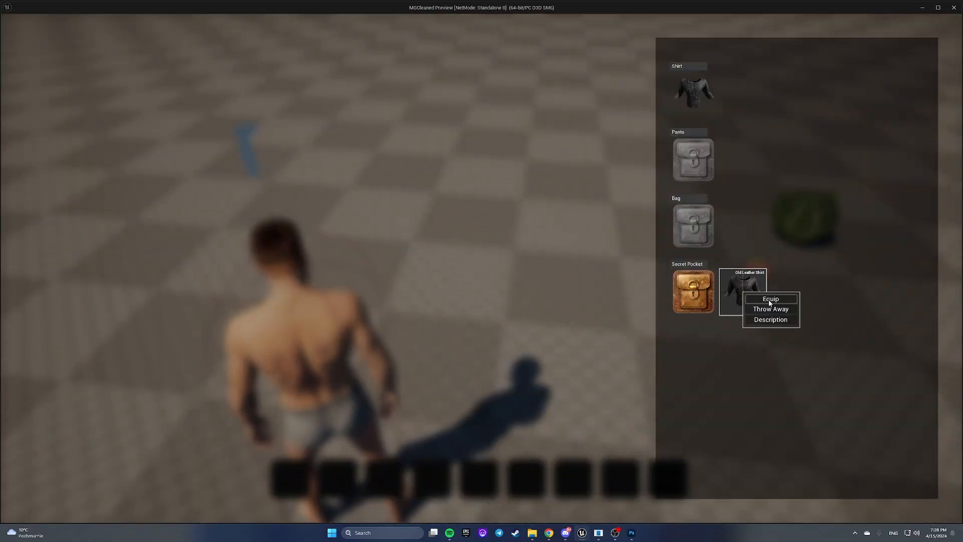
click(771, 299)
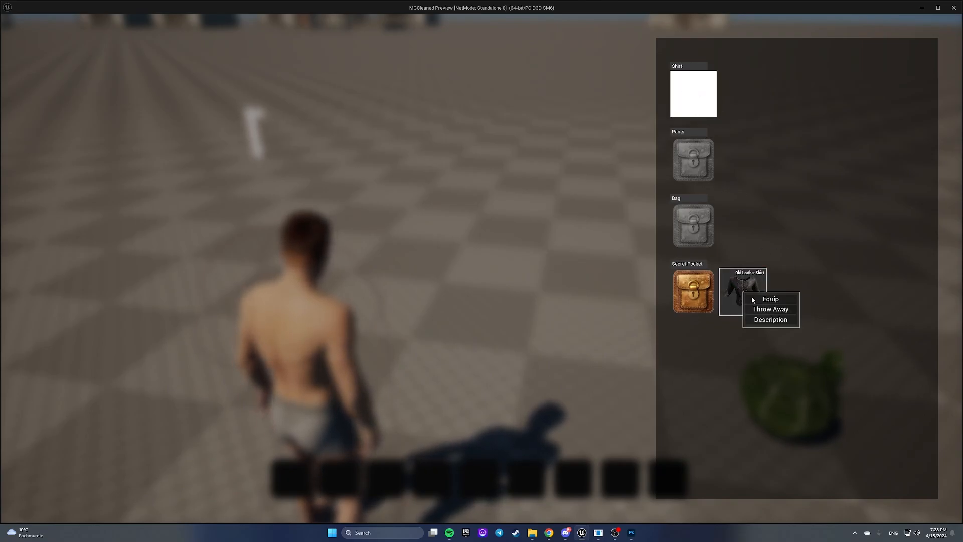
click(770, 299)
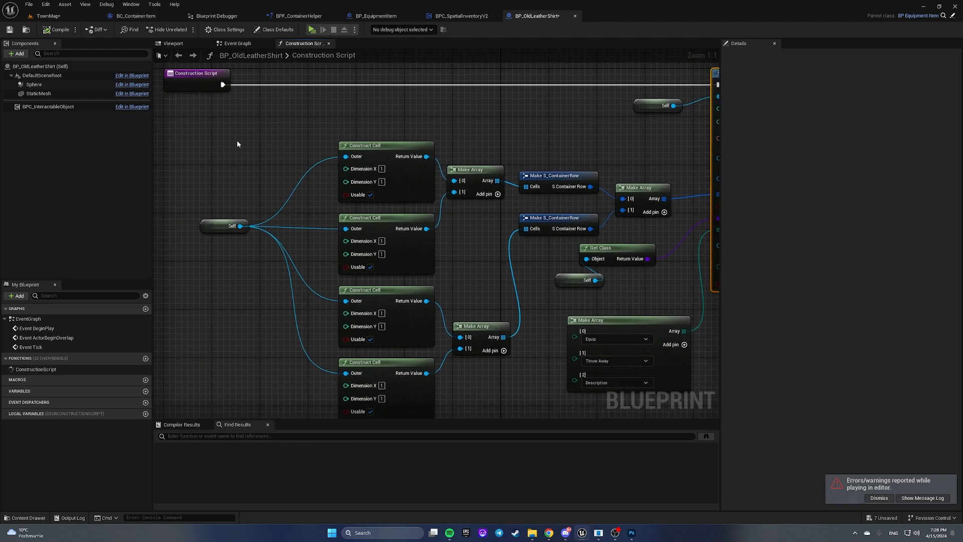
In the Content Browser, go up from the Equipment folder to the Interaction folder.
scroll(down, 3)
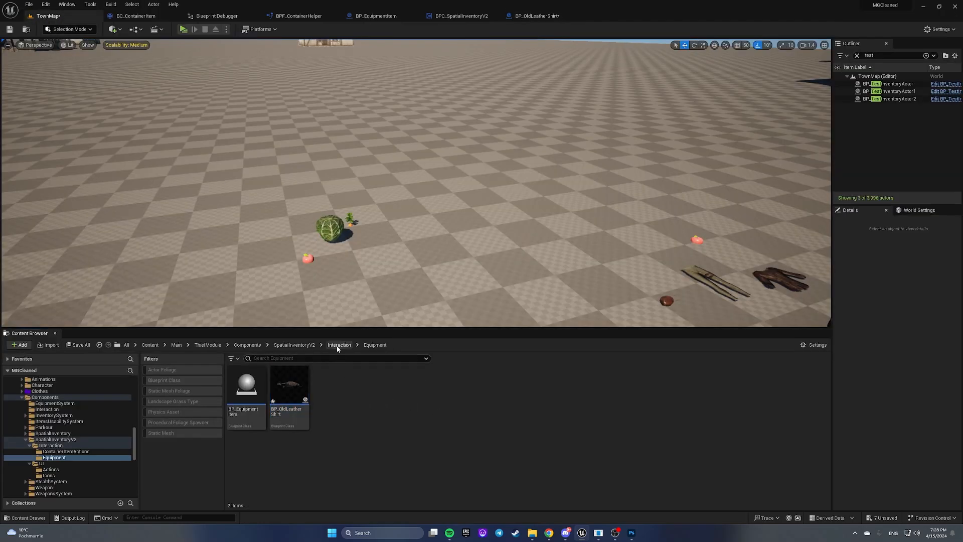
click(338, 345)
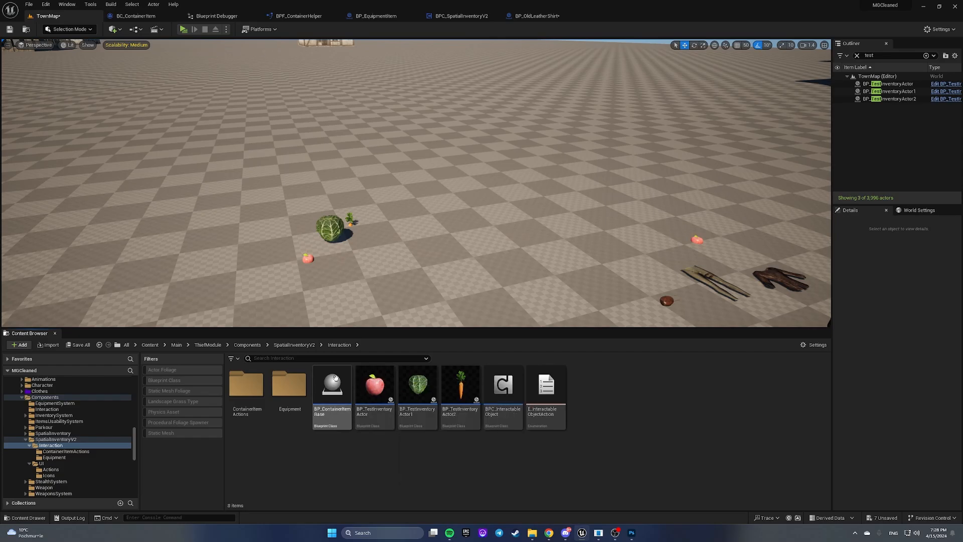
Open BP_ContainerItemBase and add a new Item variable.
double_click(332, 383)
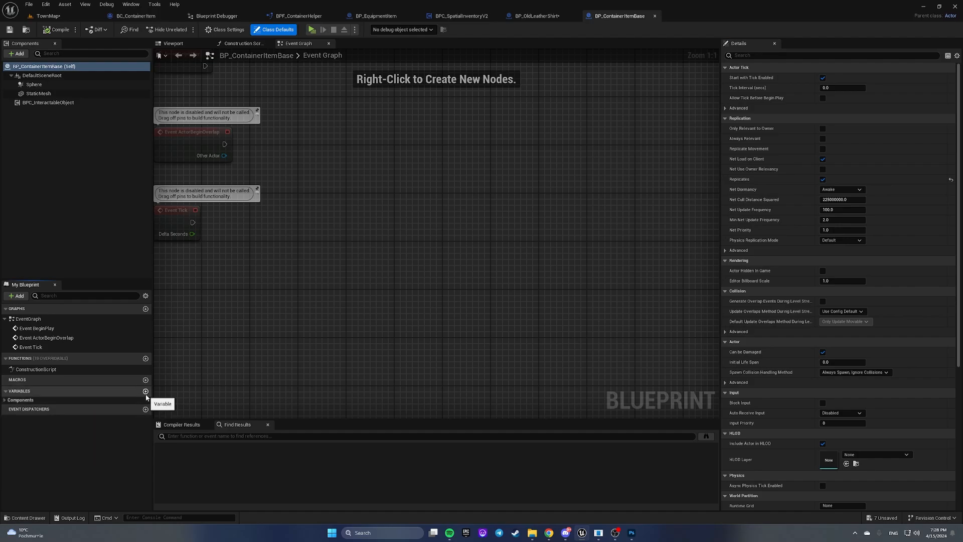
click(146, 391)
text(Item)
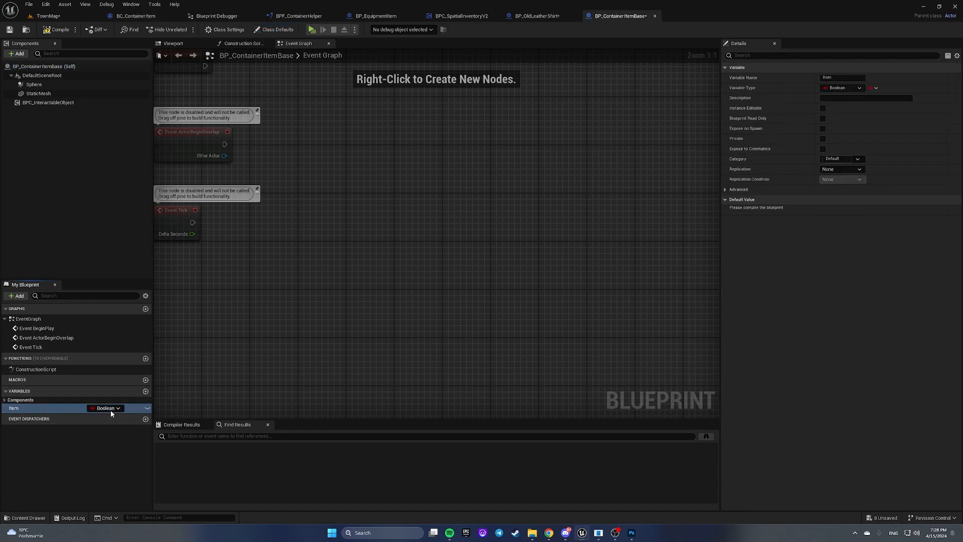
click(106, 408)
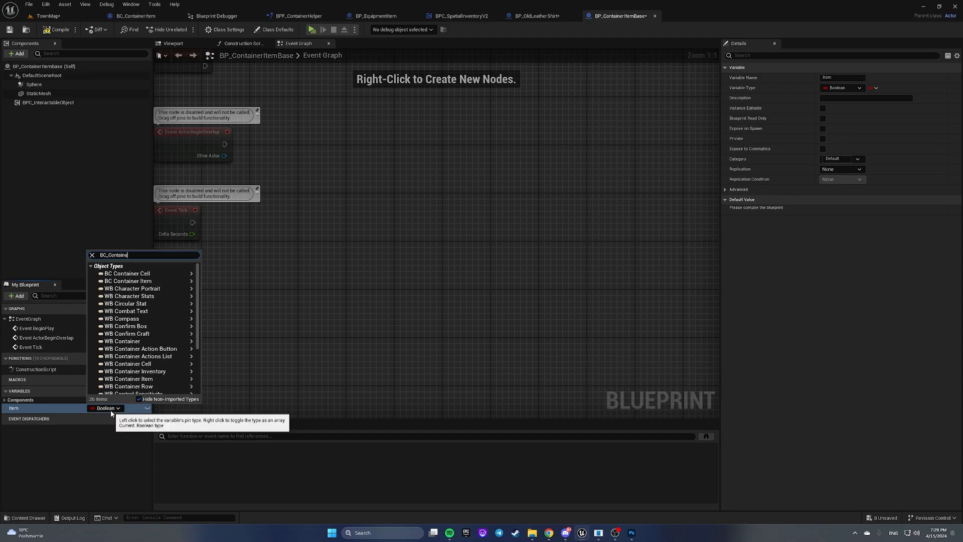
click(127, 281)
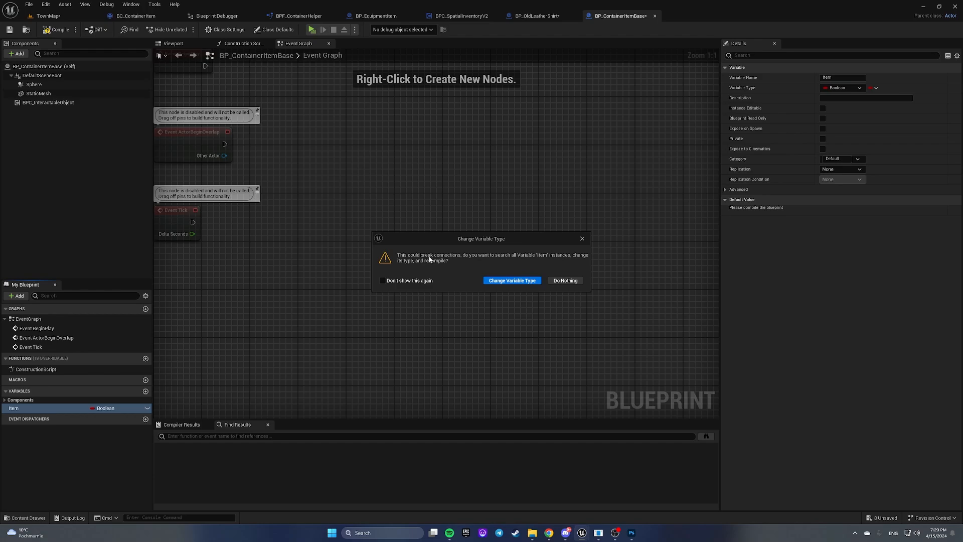
mouse_move(532, 262)
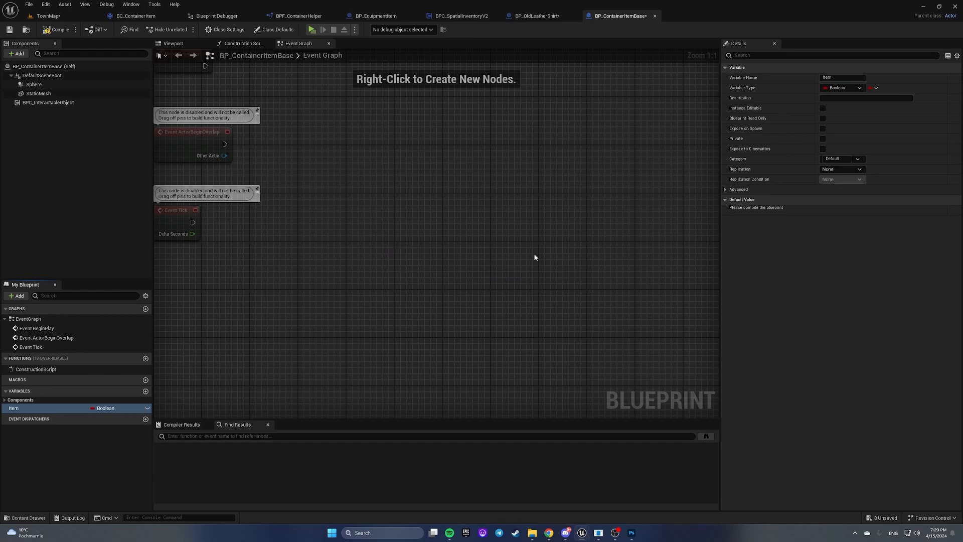
click(225, 29)
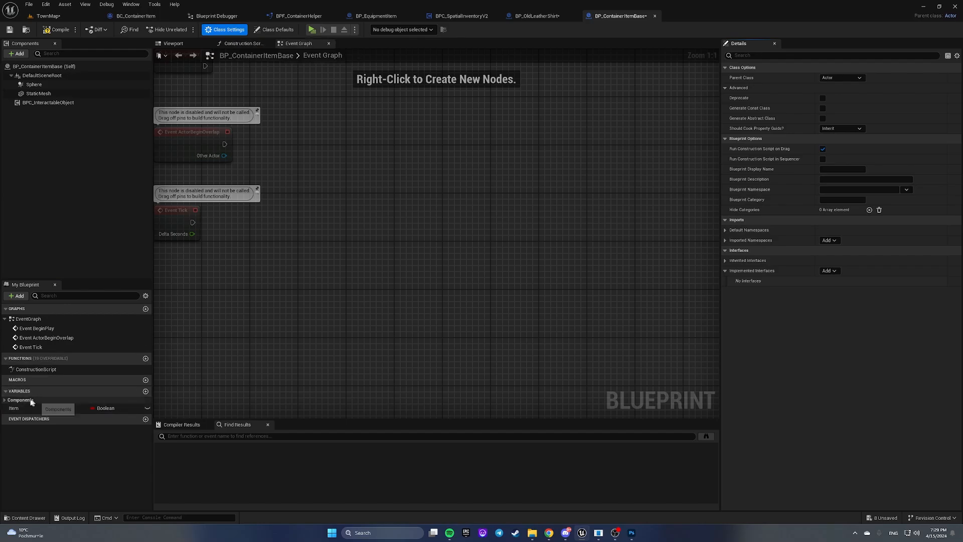
Change the Item variable's type from Boolean to BC Container Item and confirm.
click(13, 408)
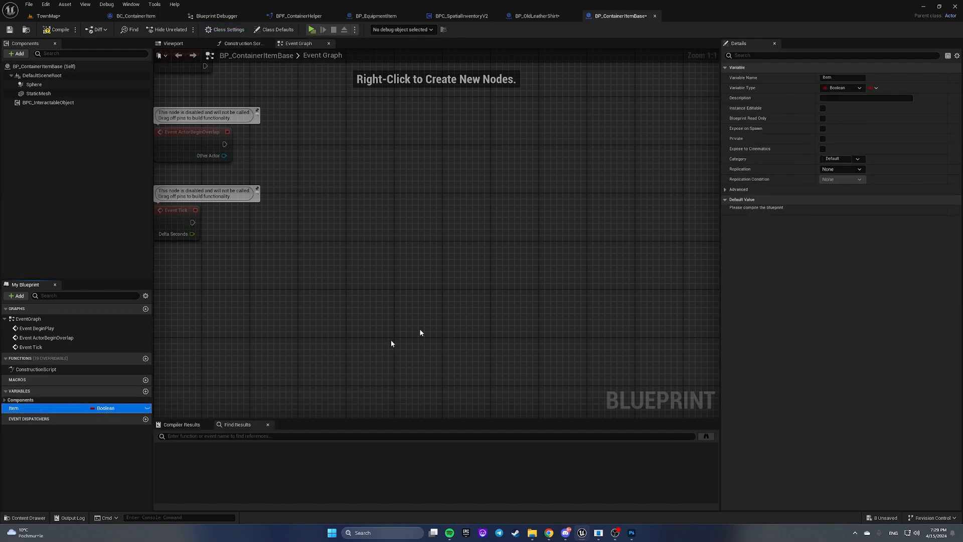
click(860, 87)
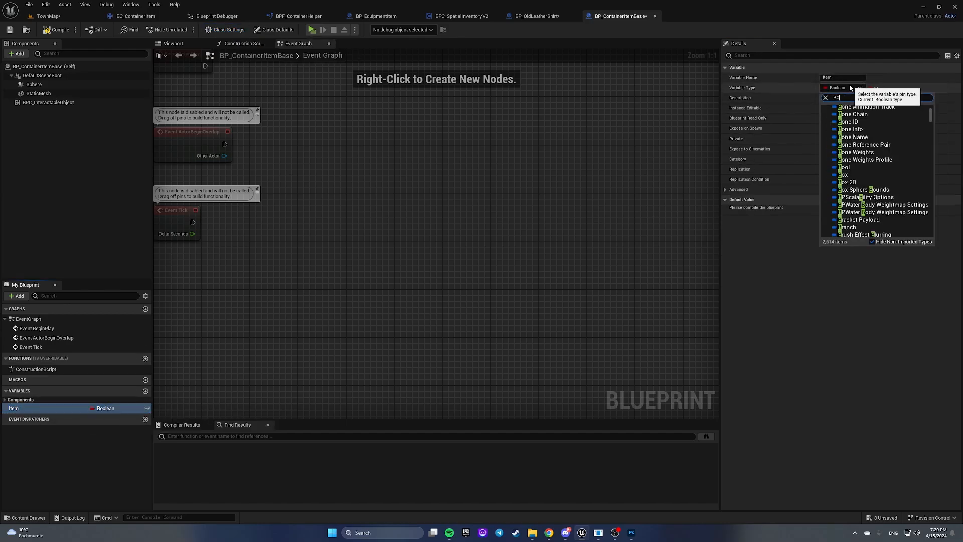
text(BC Container)
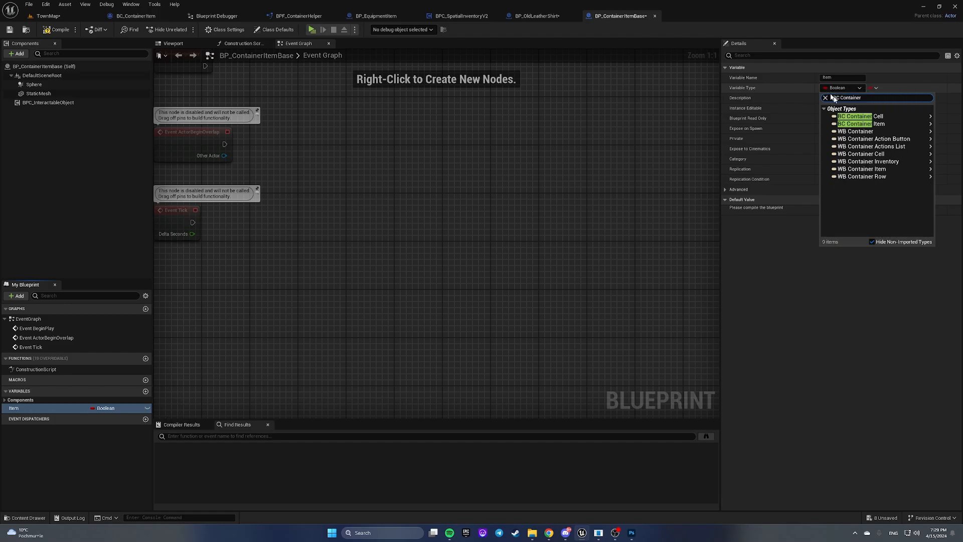
click(863, 123)
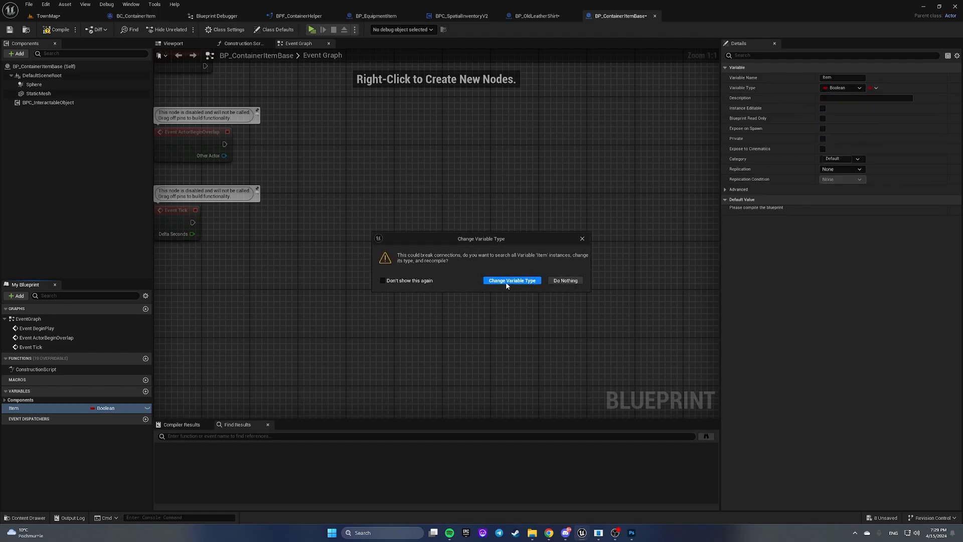
click(512, 280)
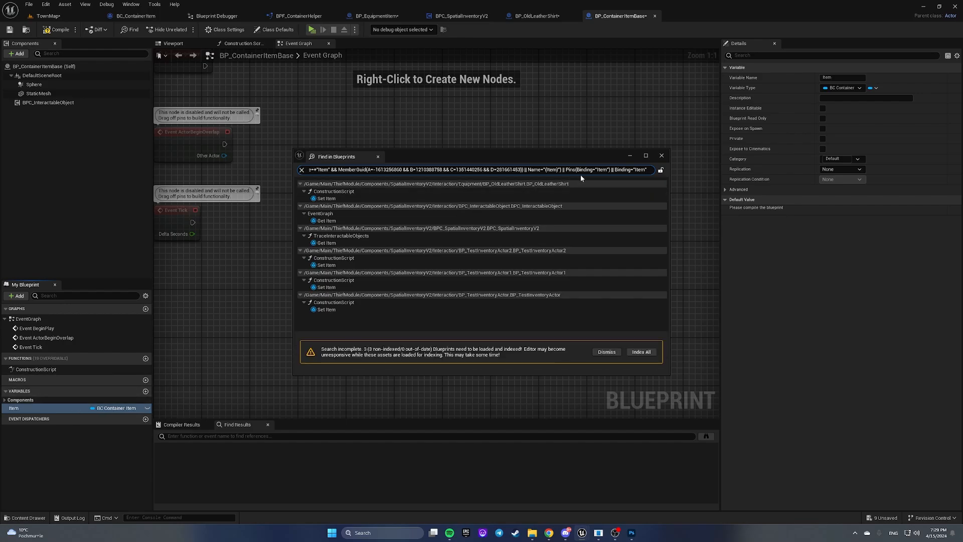
click(662, 156)
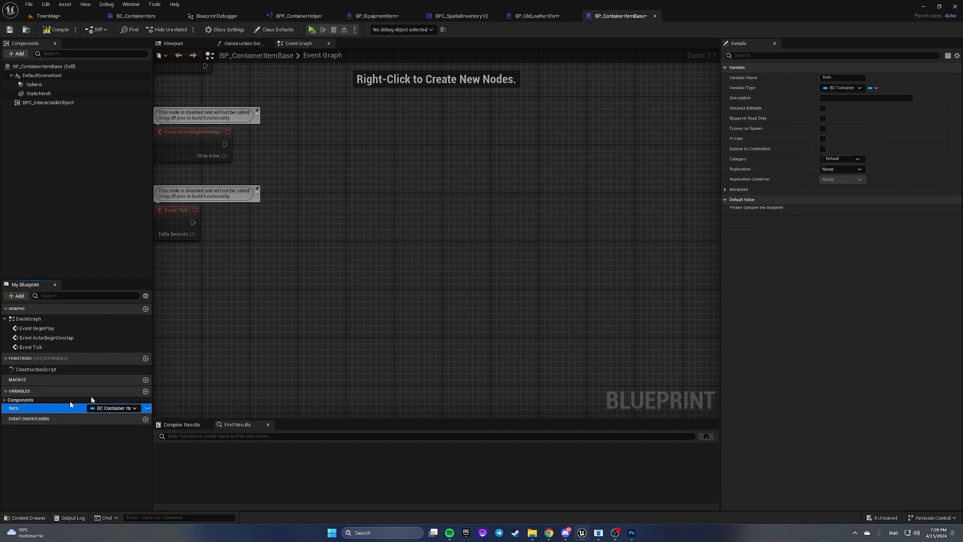
In the Item variable's Details, tick Instance Editable and Expose on Spawn, and set Replicated.
click(824, 108)
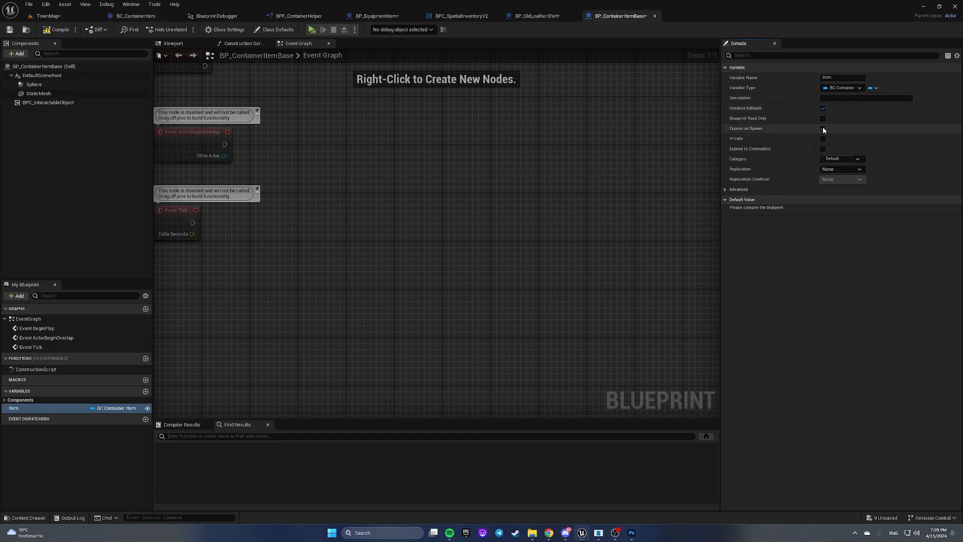
click(842, 169)
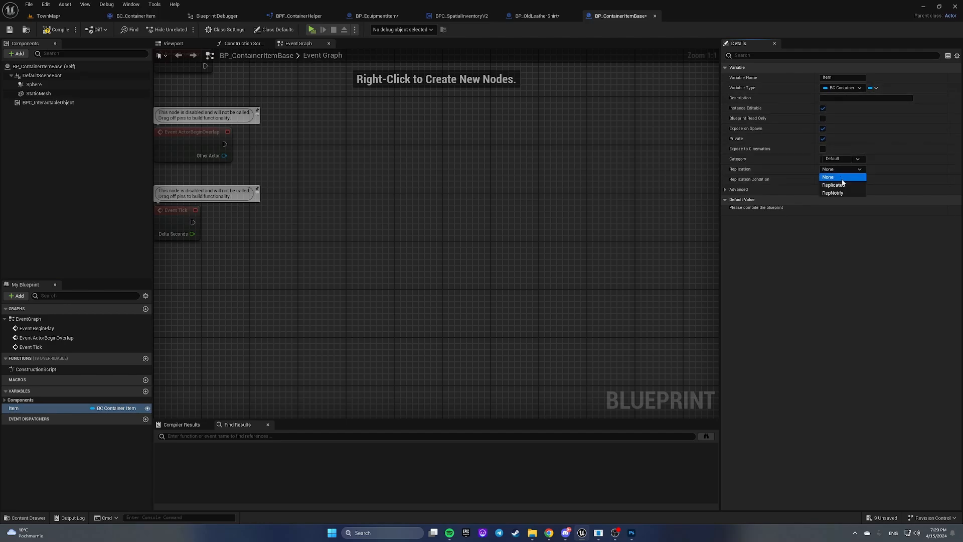
click(832, 184)
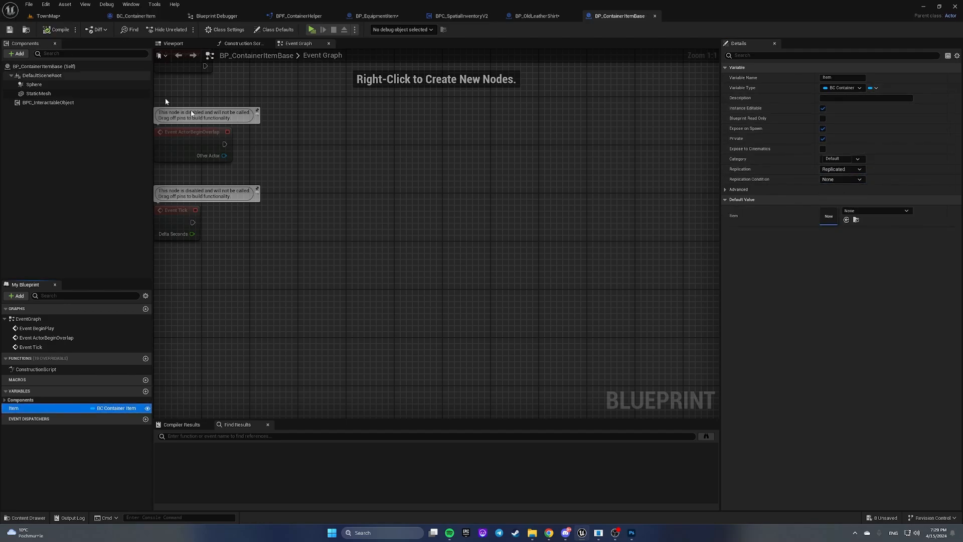
mouse_move(551, 33)
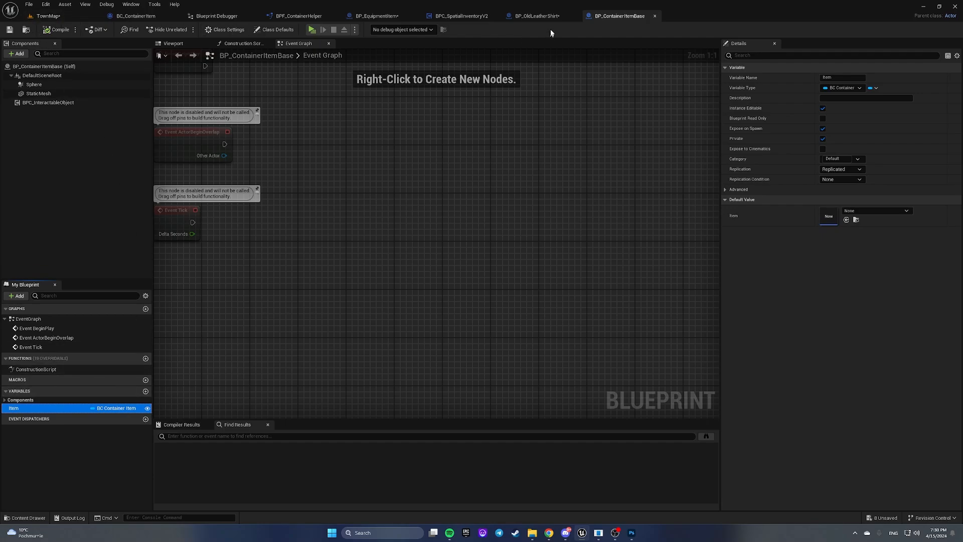
Add a validated Get Item feeding BPC_InteractableObject's Set Item in the shirt's Construction Script, then save.
click(534, 15)
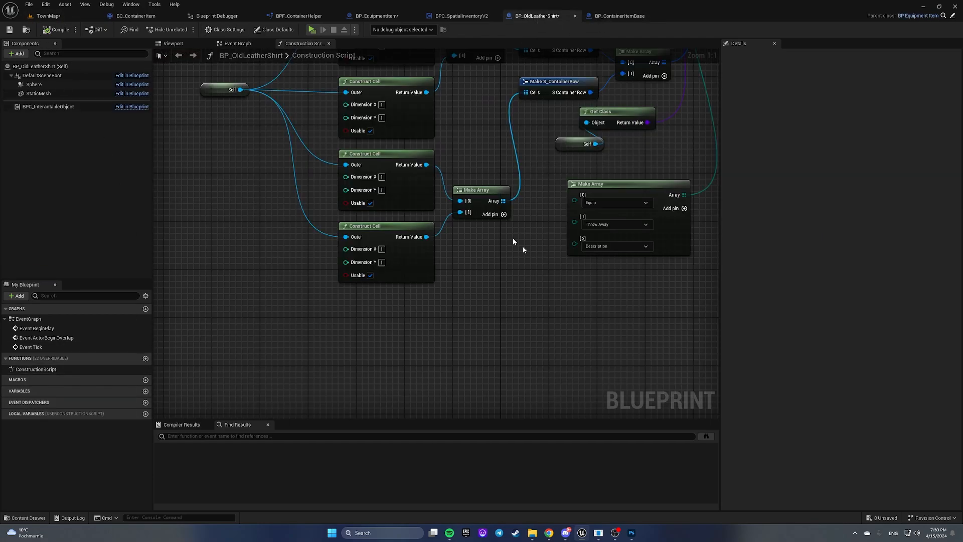
scroll(down, 3)
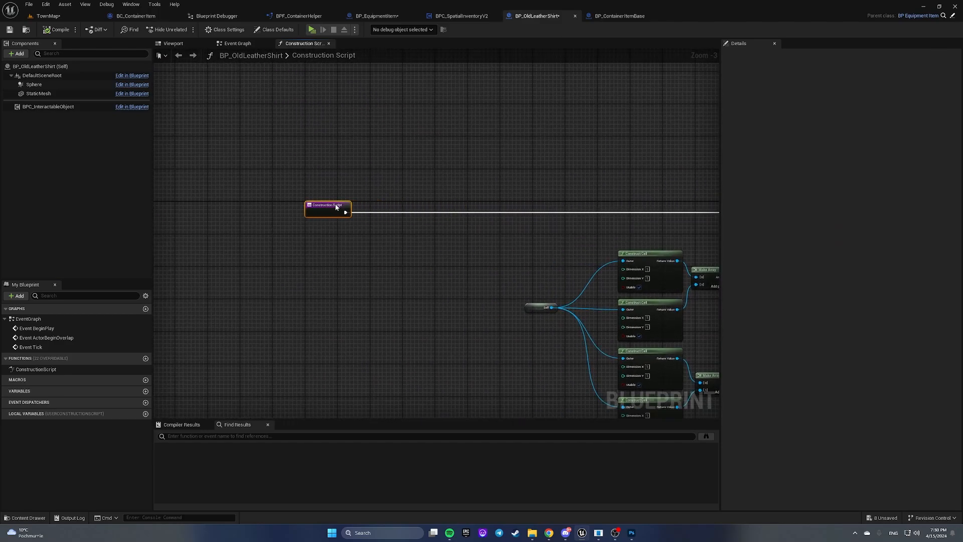
right_click(345, 261)
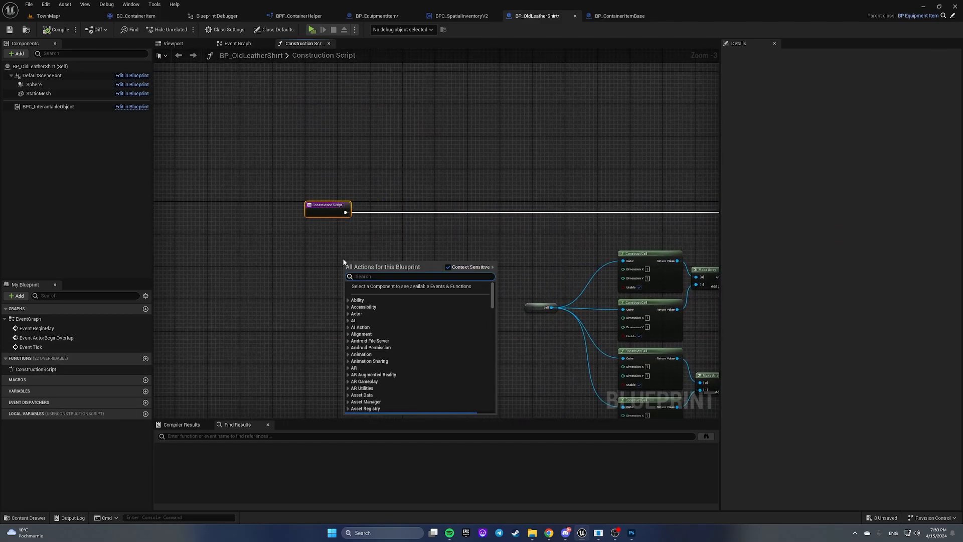
text(get item)
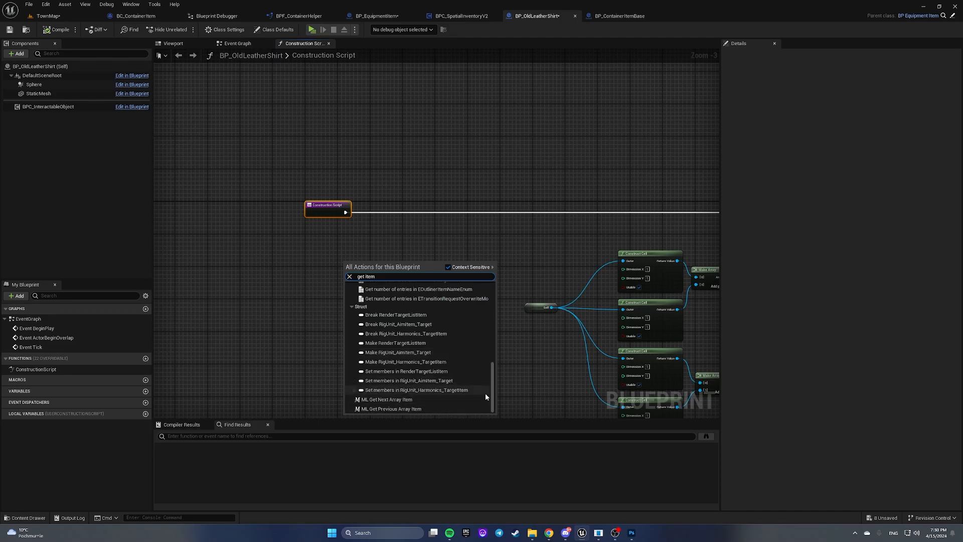
click(616, 15)
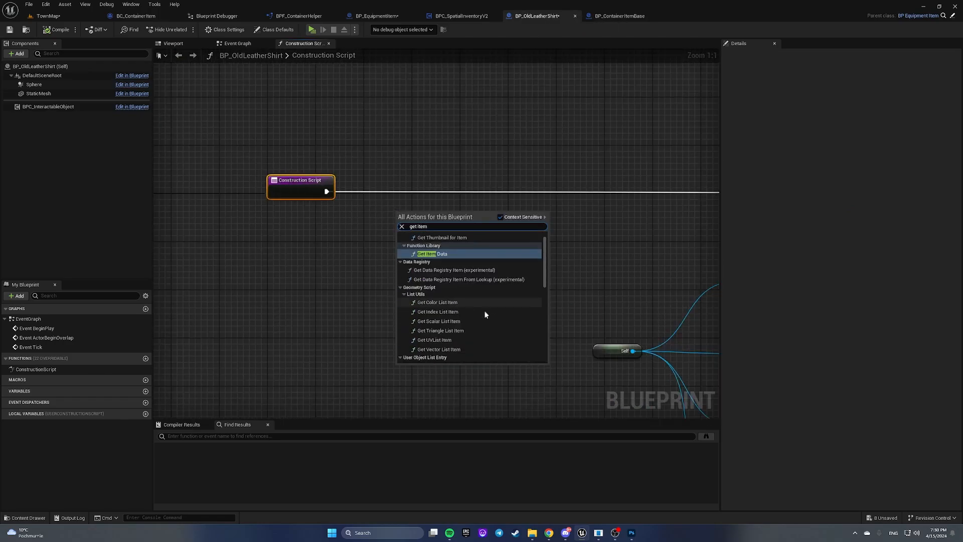
click(433, 254)
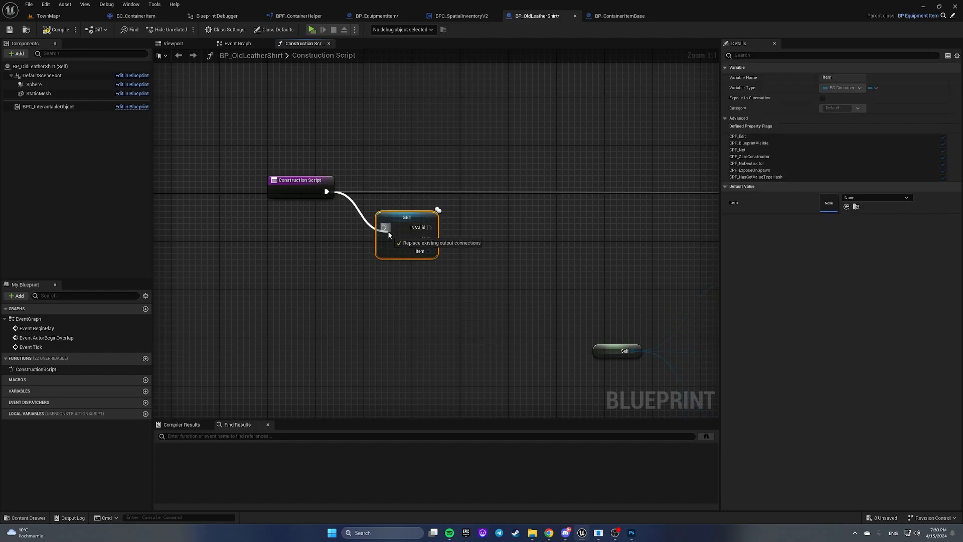
scroll(down, 3)
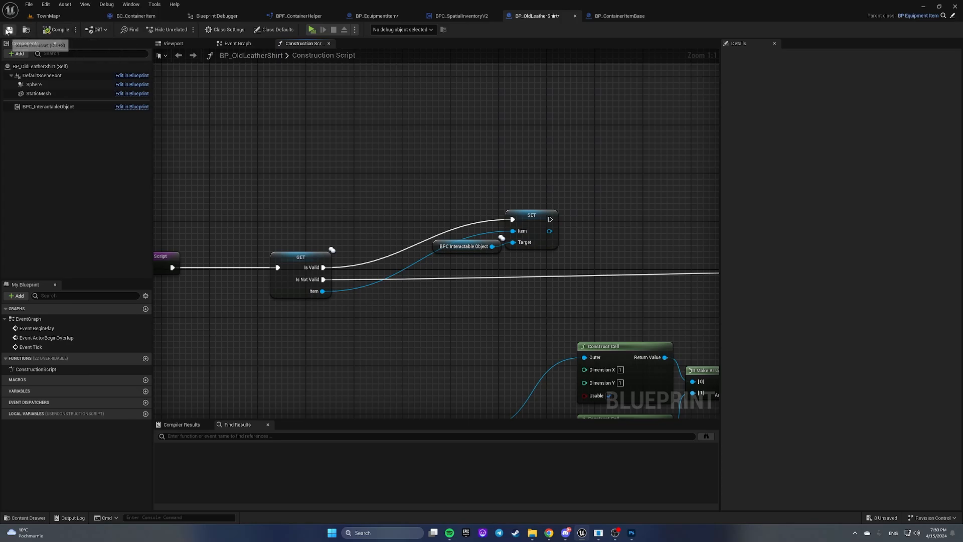
click(457, 16)
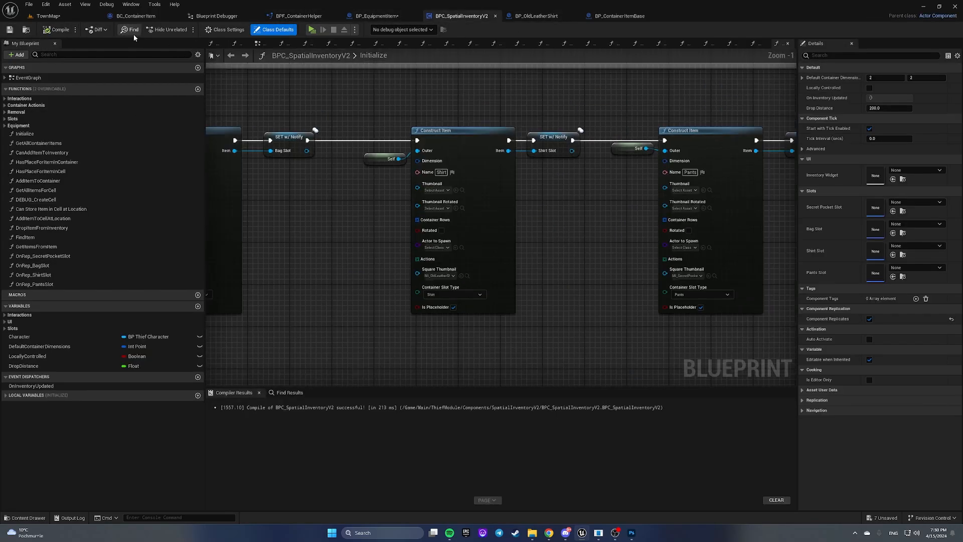
click(46, 16)
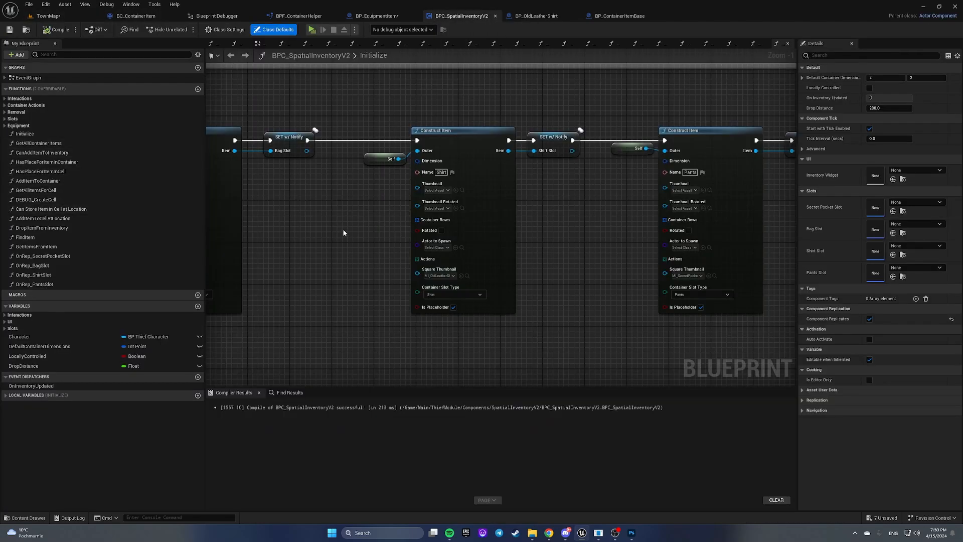
mouse_move(358, 231)
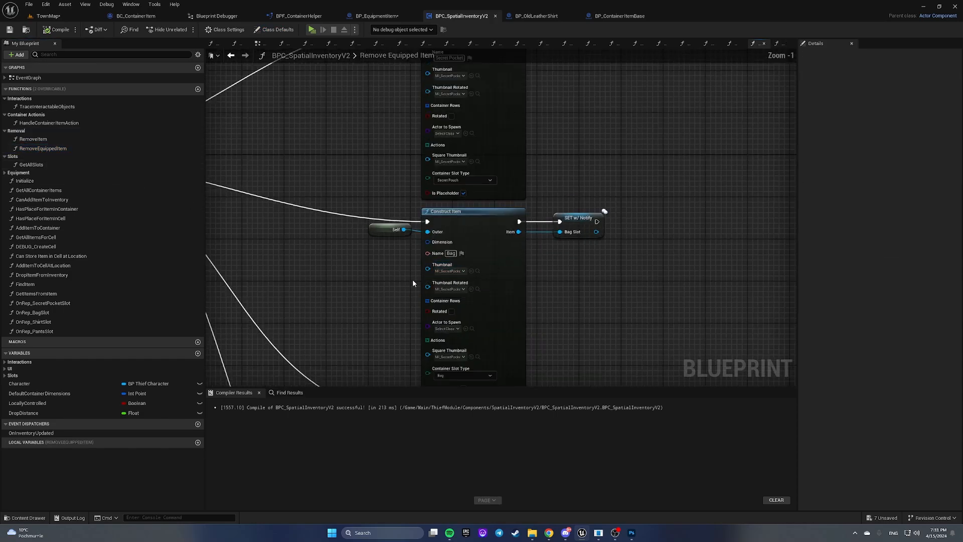
Set the shirt Construct Item's Square Thumbnail to the MI_OldLeather material instance.
scroll(down, 3)
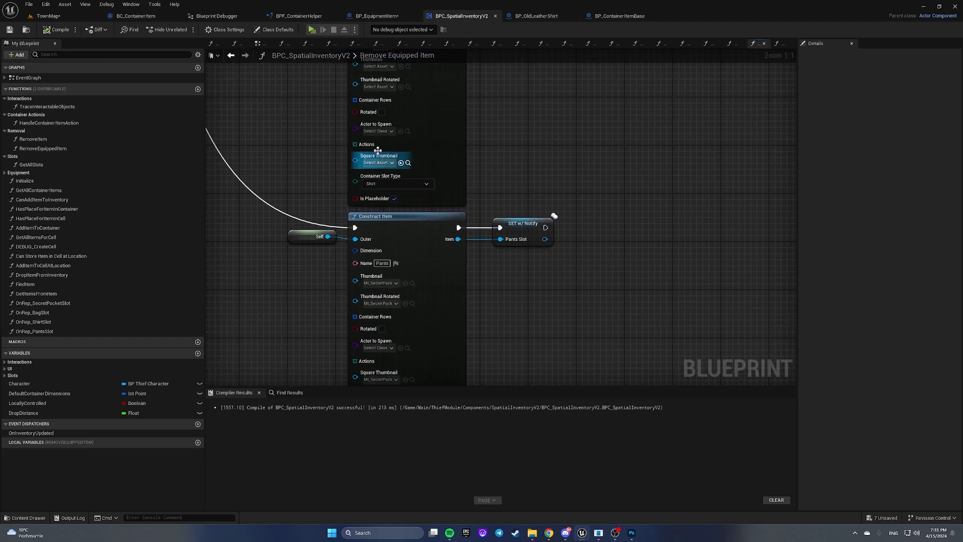
click(377, 162)
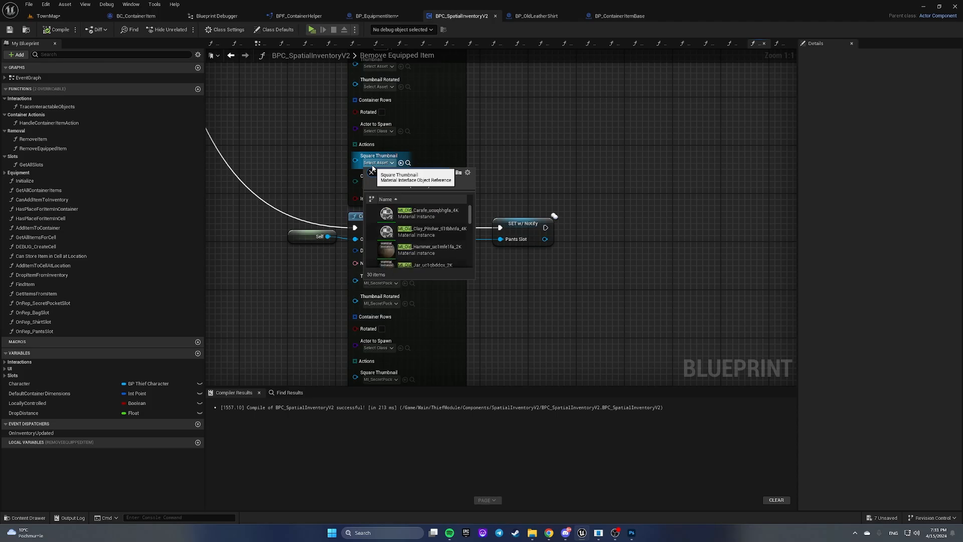
text(MI_oldShirt)
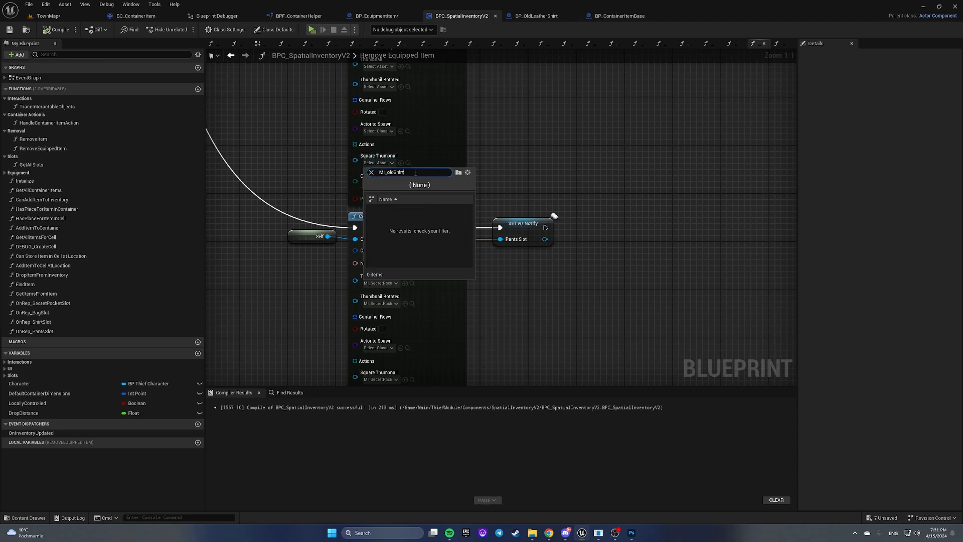
text(MI)
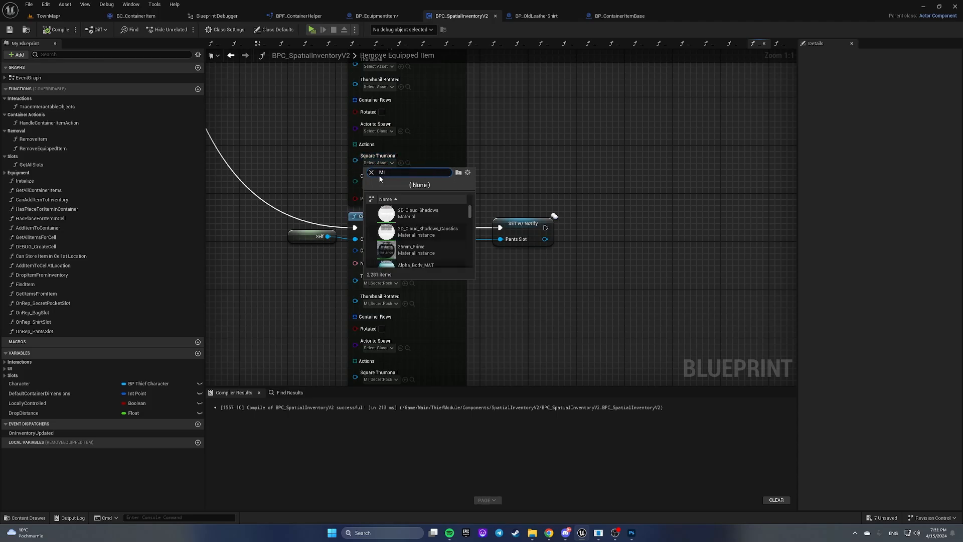
text(_Old)
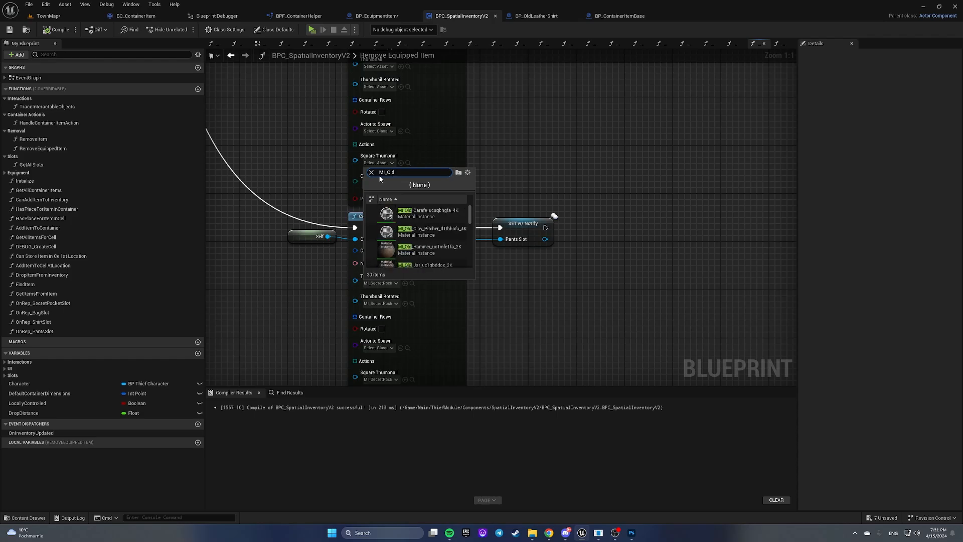
text(Le)
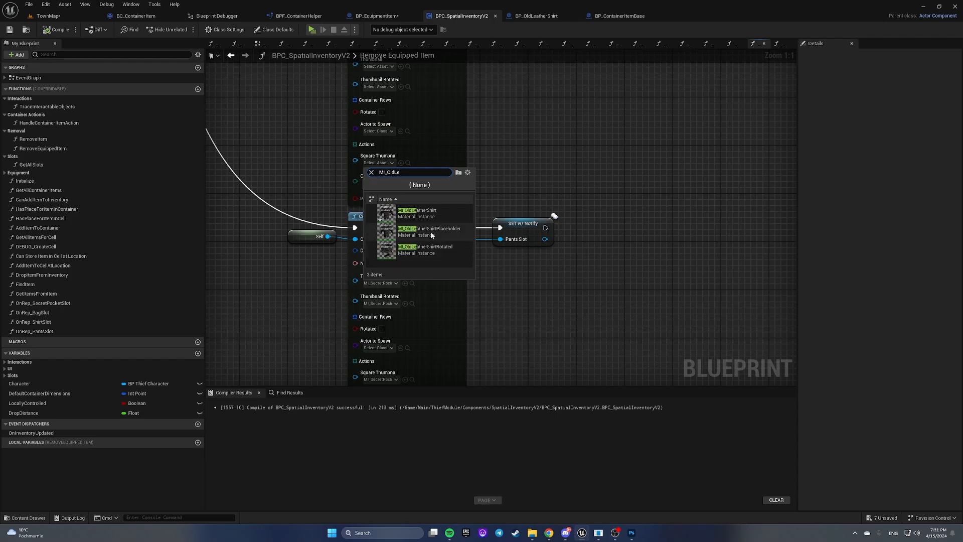
click(417, 213)
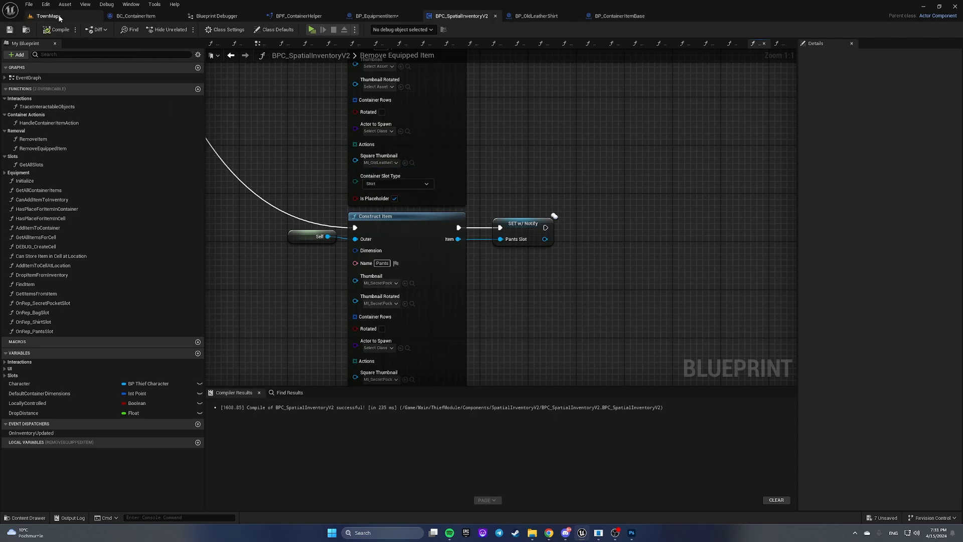
From TownMap, play the level and equip the Old Leather Shirt from the inventory.
click(46, 16)
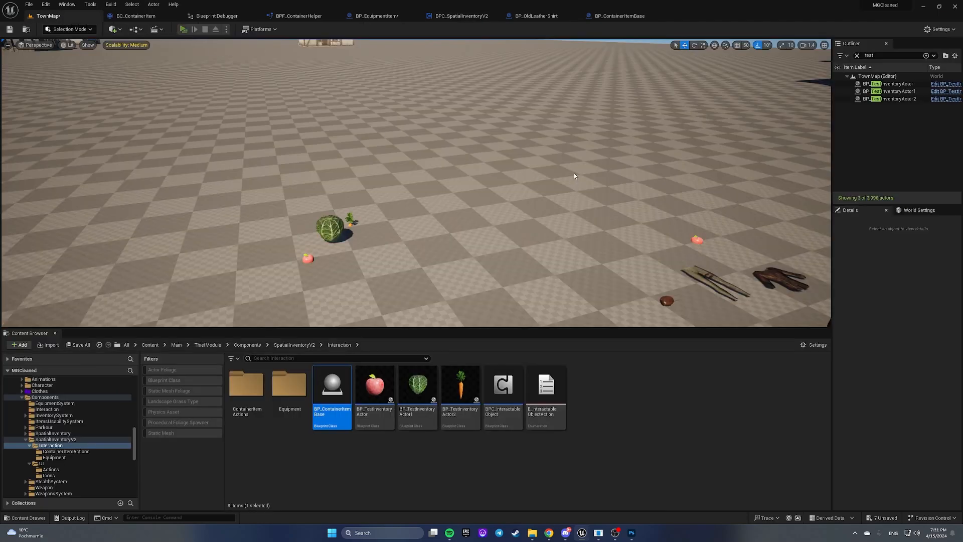
click(185, 29)
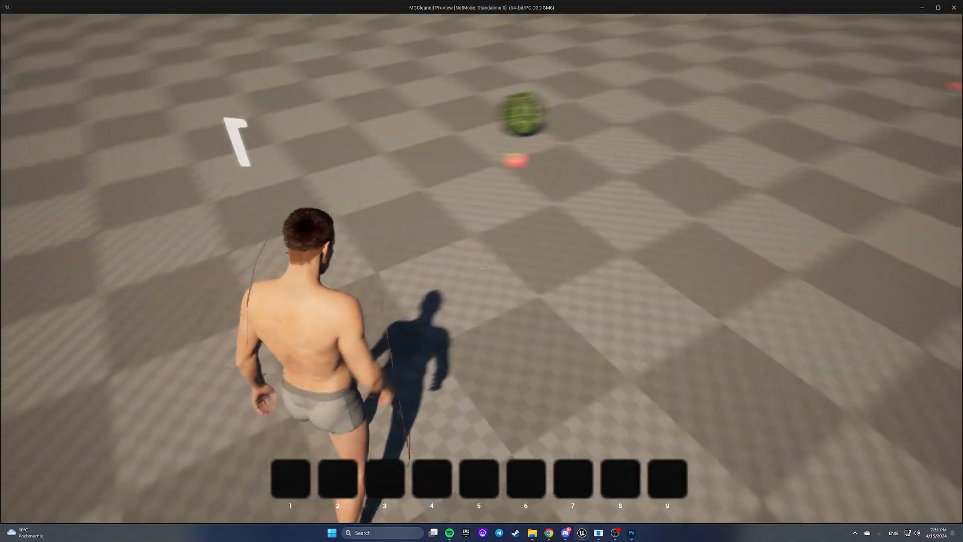
right_click(744, 292)
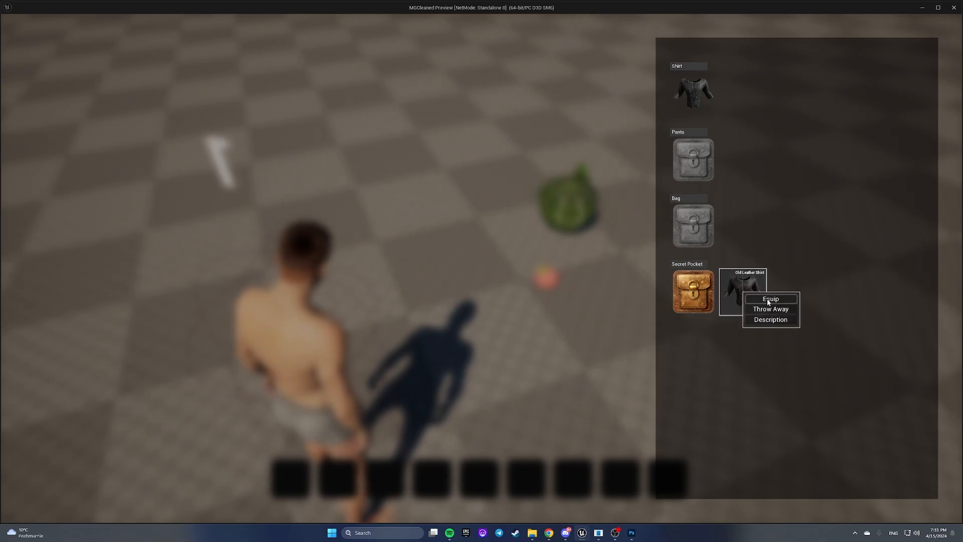
click(770, 299)
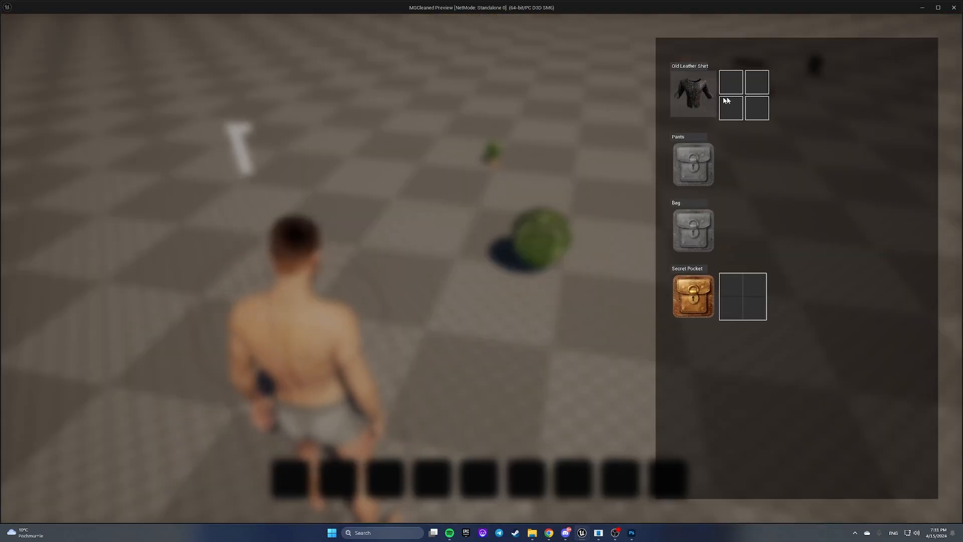
mouse_move(856, 195)
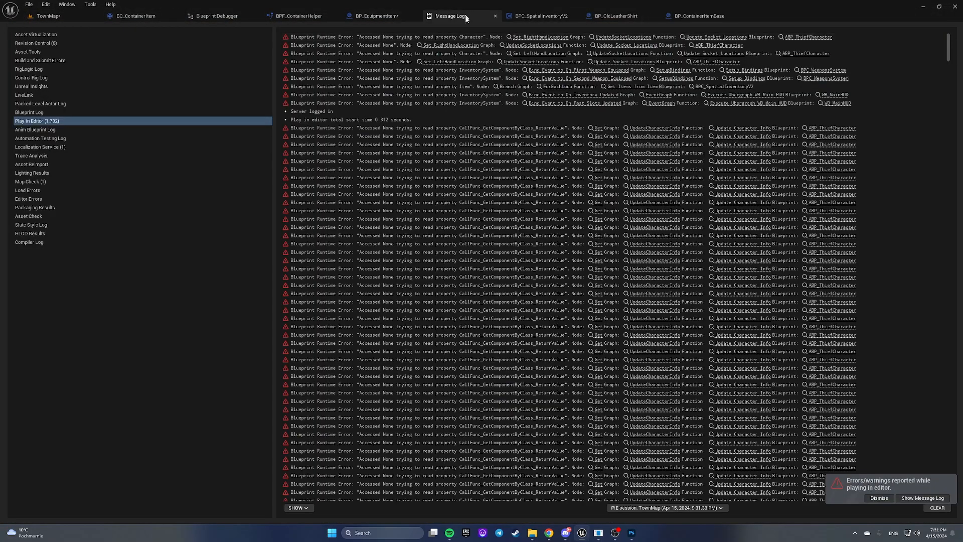
click(460, 16)
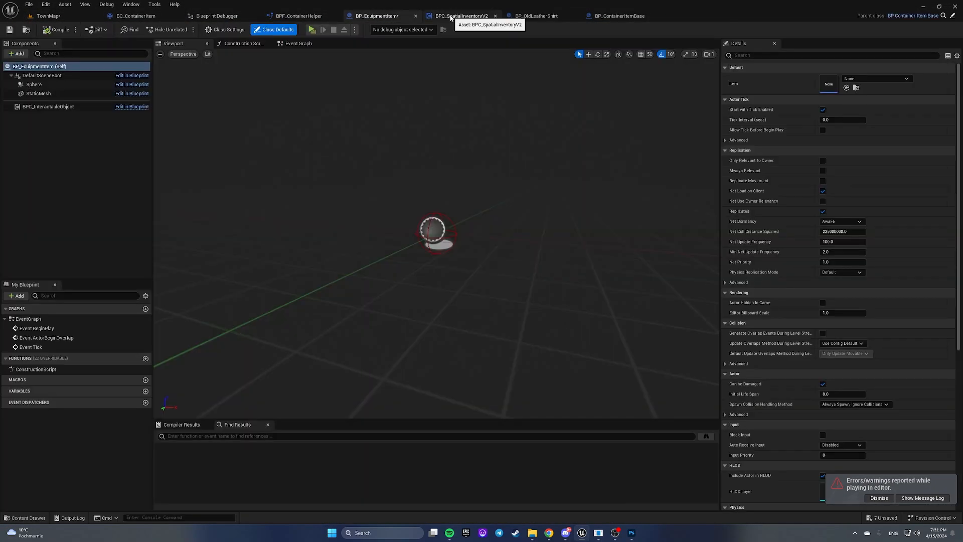
click(461, 15)
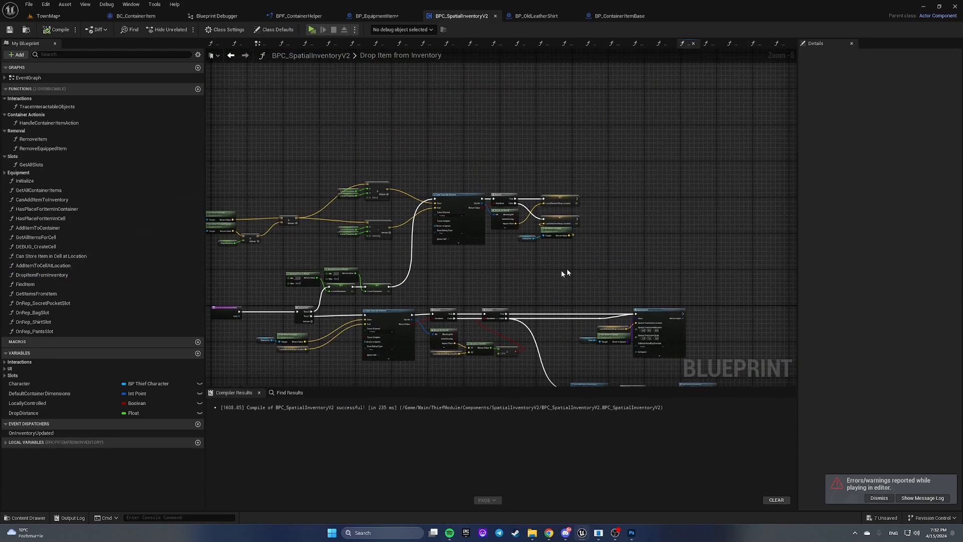
scroll(up, 3)
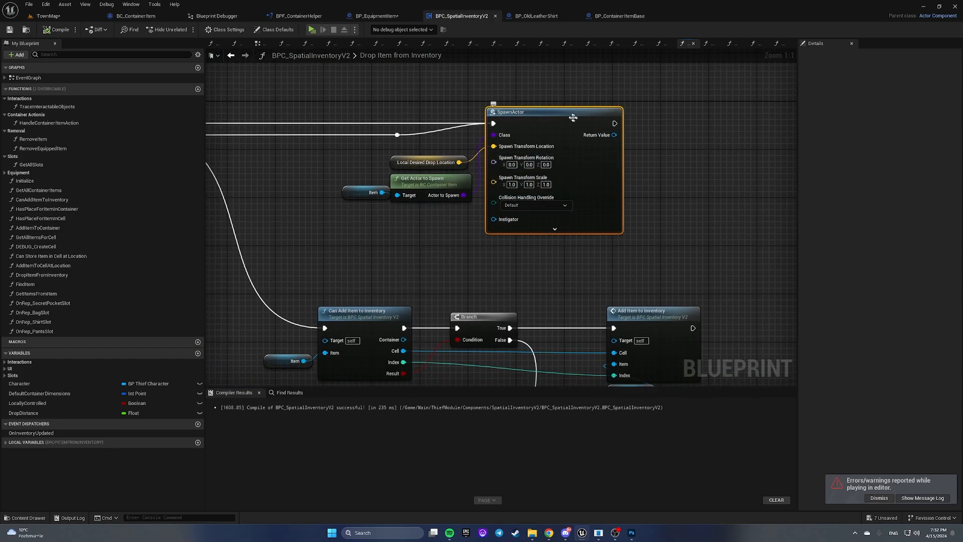
click(553, 229)
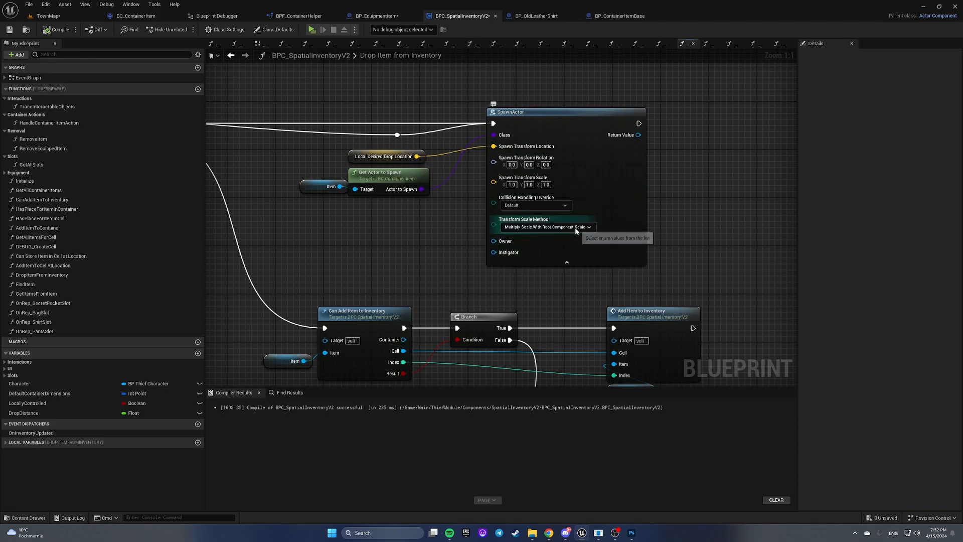
mouse_move(543, 103)
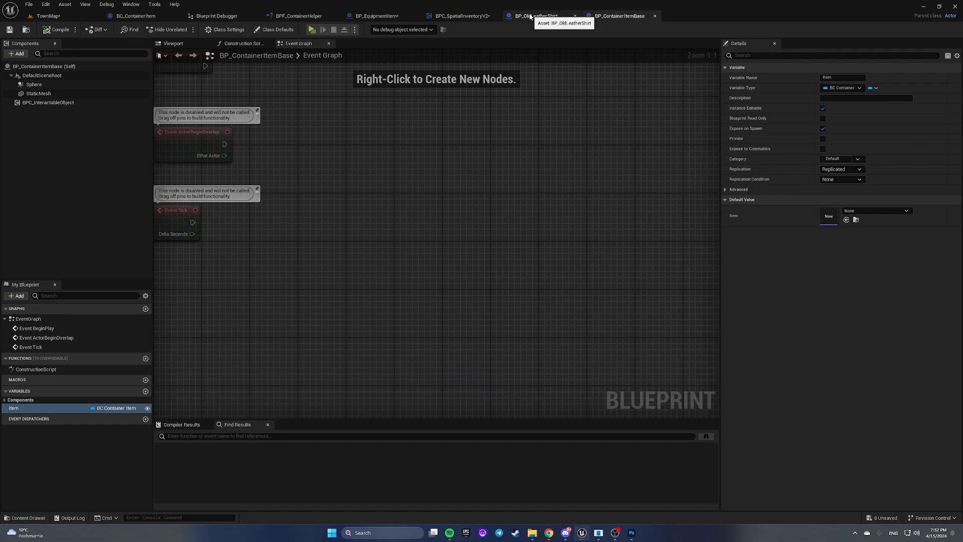
click(457, 15)
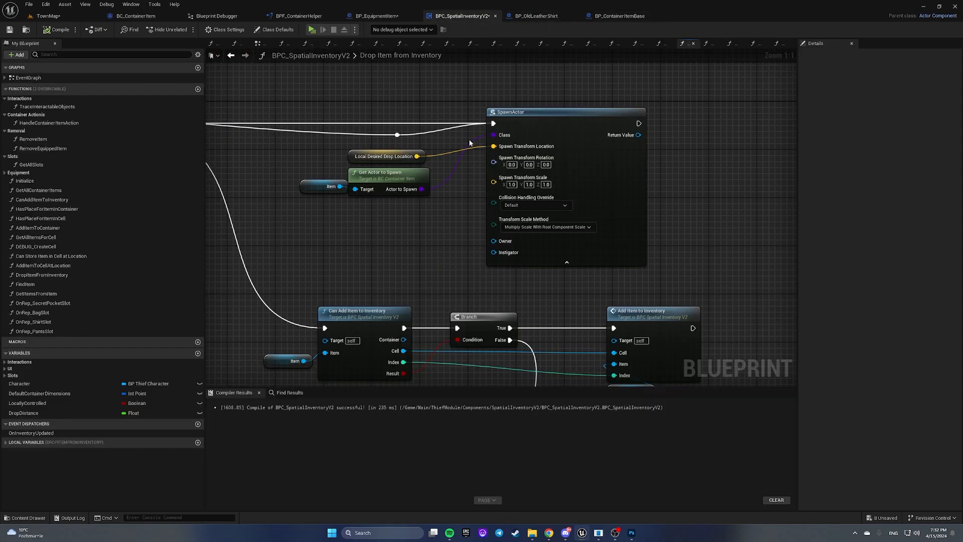
click(566, 184)
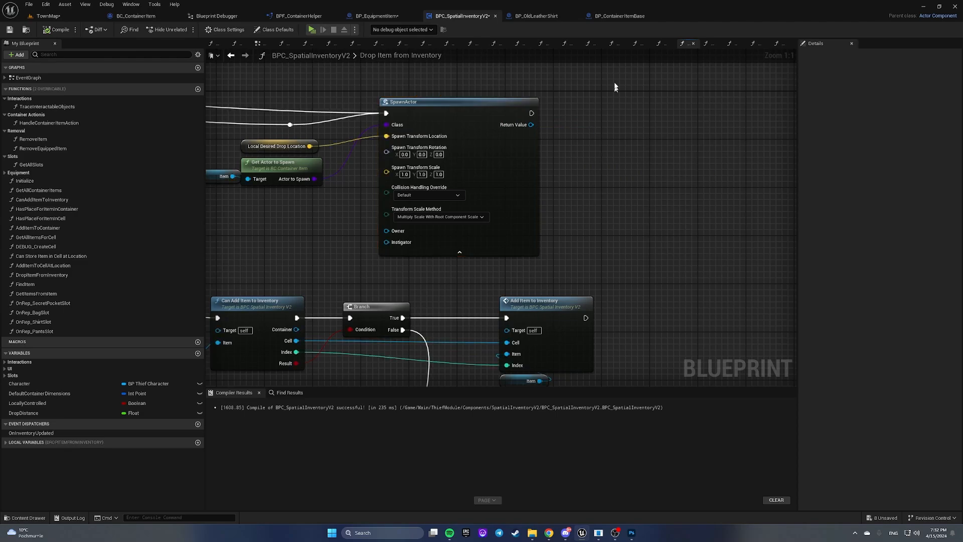
click(617, 16)
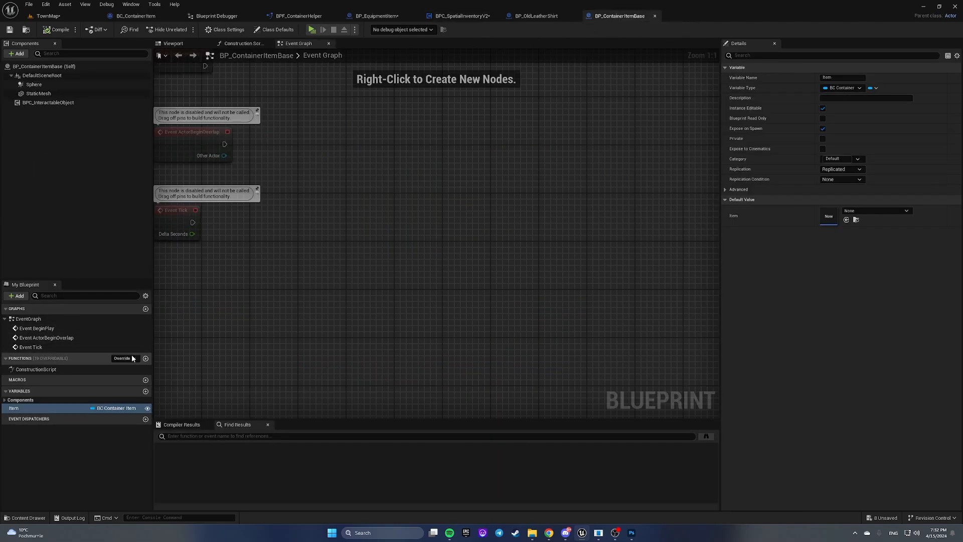
Create a SetItem function that sets Item and calls BPC_InteractableObject's Set Item, then compile.
click(146, 358)
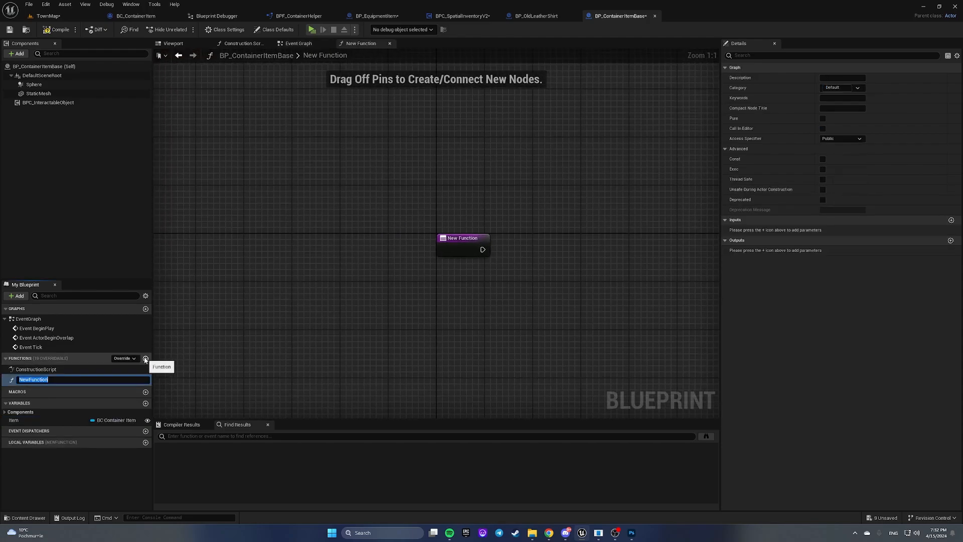
text(SetItem)
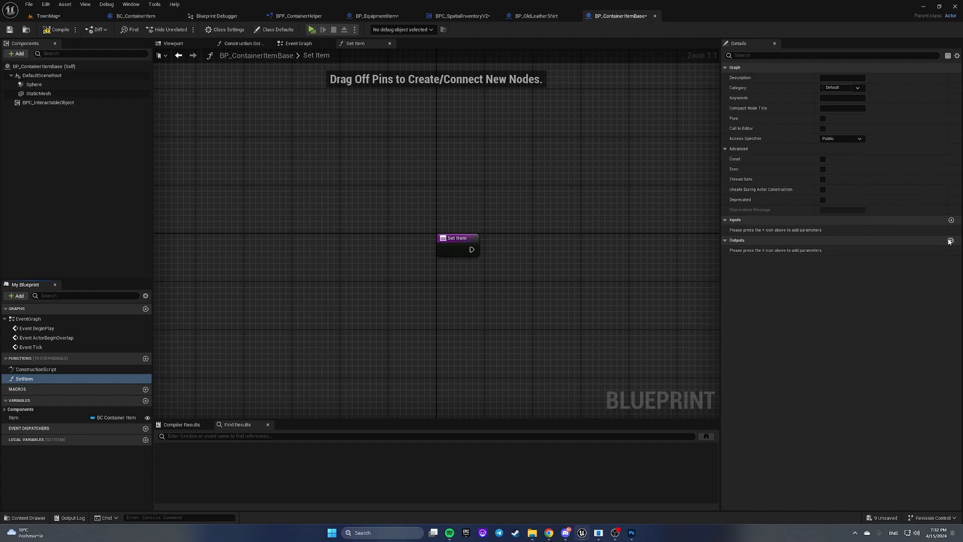
click(13, 417)
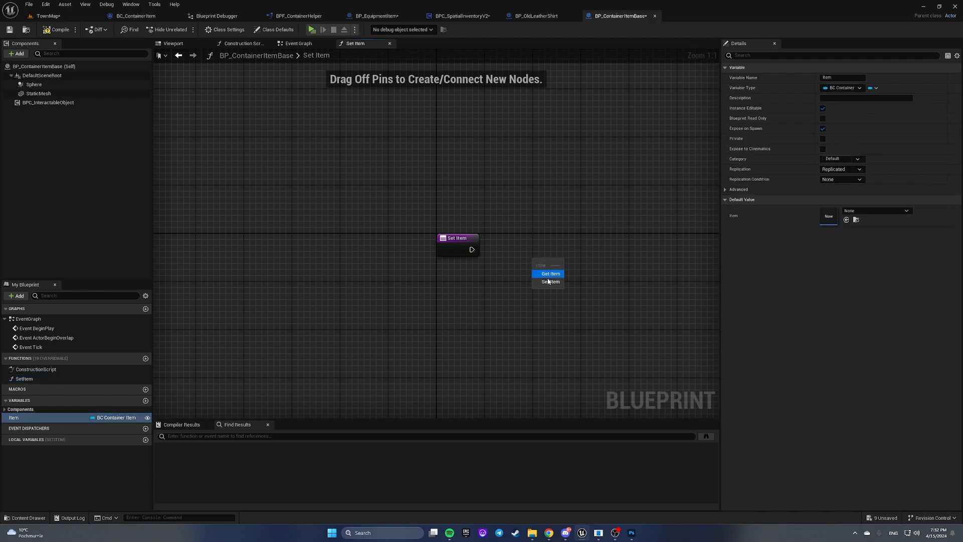
click(551, 281)
text(set ite)
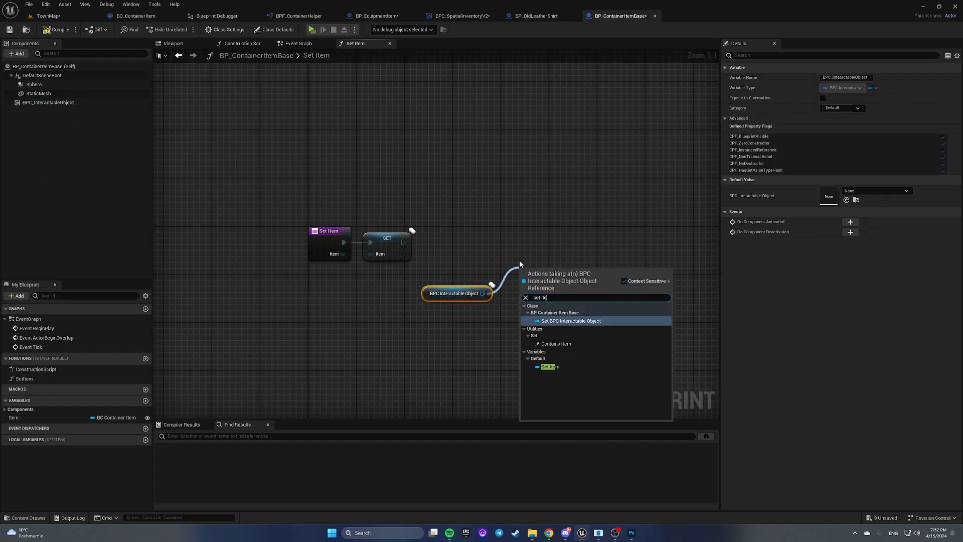
click(570, 321)
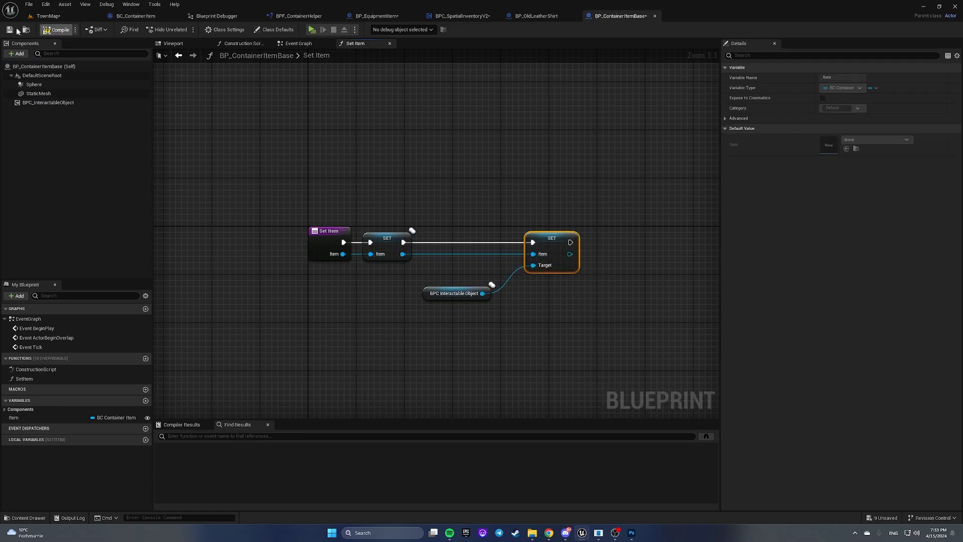
click(462, 15)
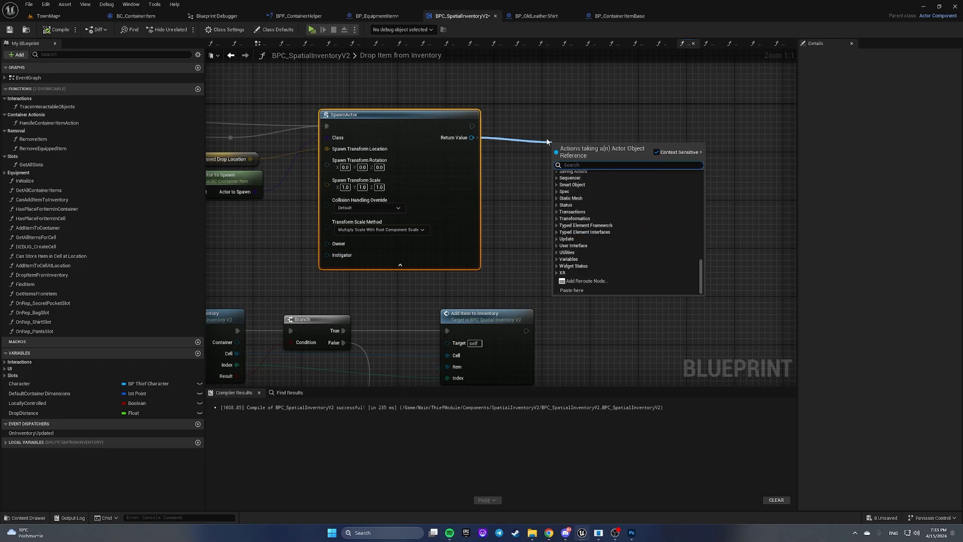
click(612, 29)
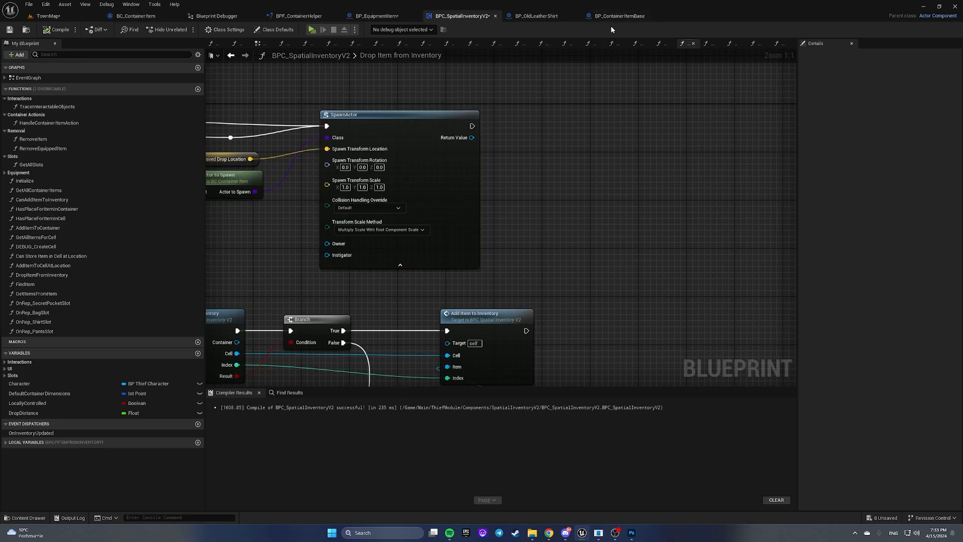
mouse_move(48, 16)
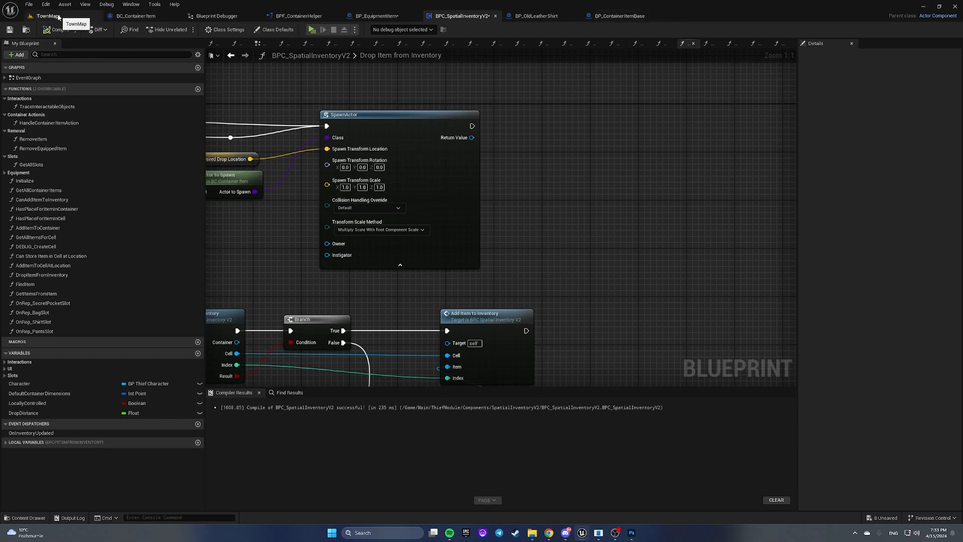
Return to TownMap and bring up the new asset menu in the Interaction folder.
click(616, 16)
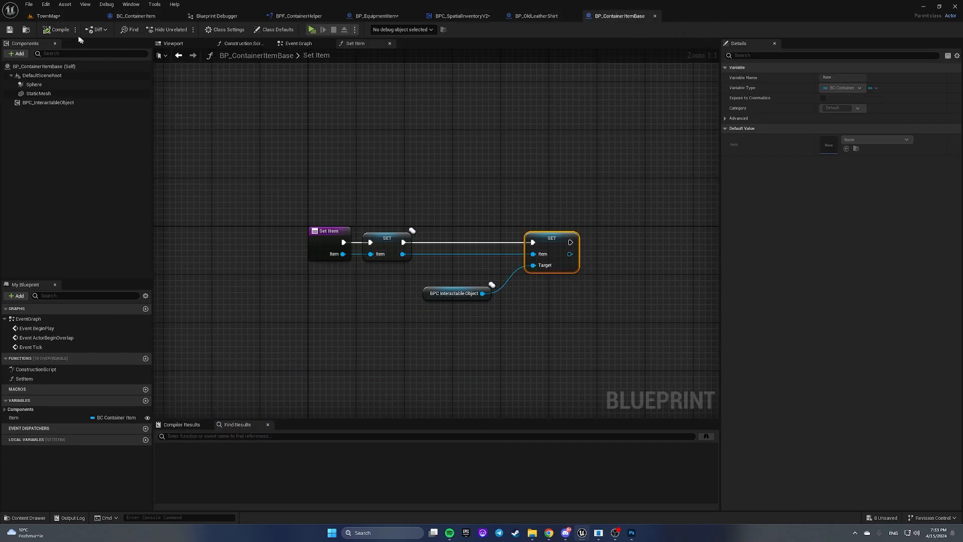
click(47, 16)
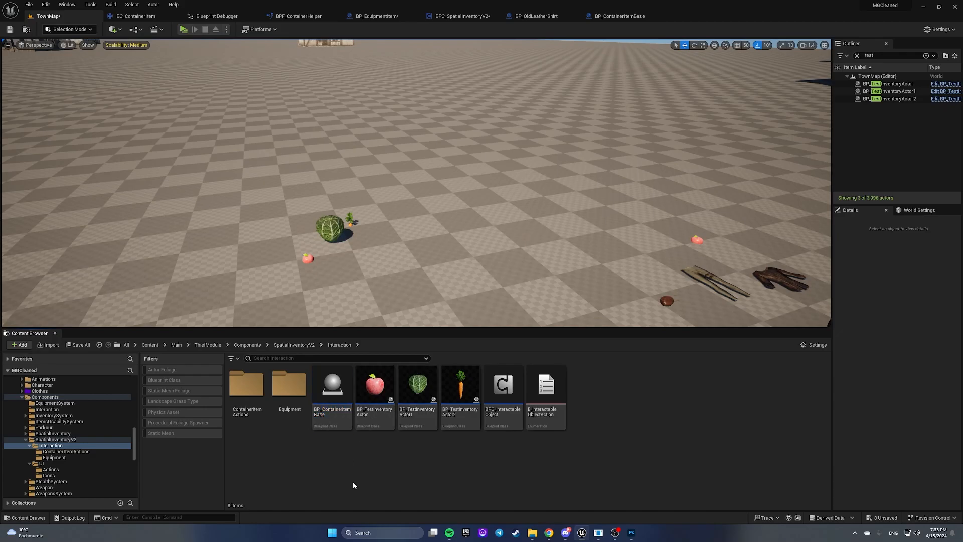
right_click(353, 485)
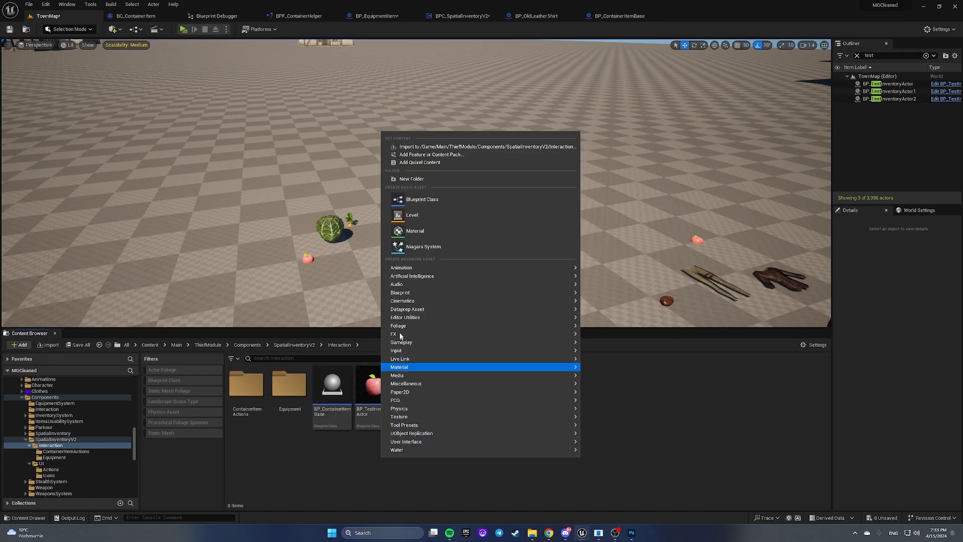
mouse_move(399, 292)
text(BP_Container)
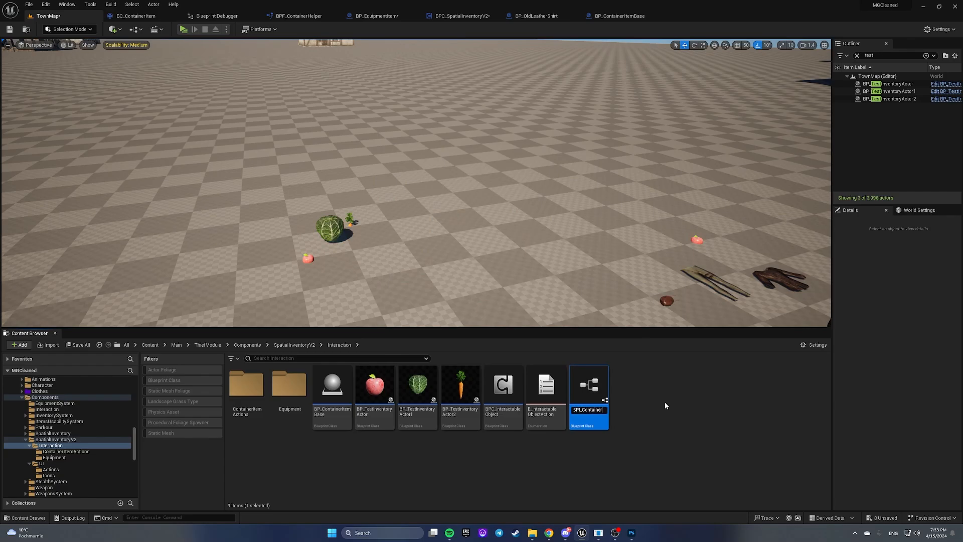
Rename BPI_ContainerItem's NewFunction to SetItem and add an Item input of type BC Container Item.
double_click(588, 384)
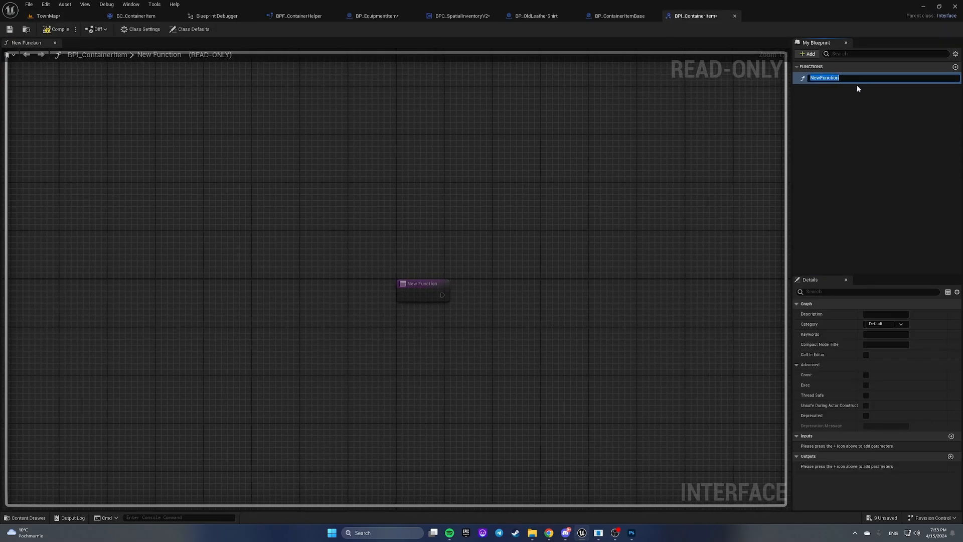
text(SetItem)
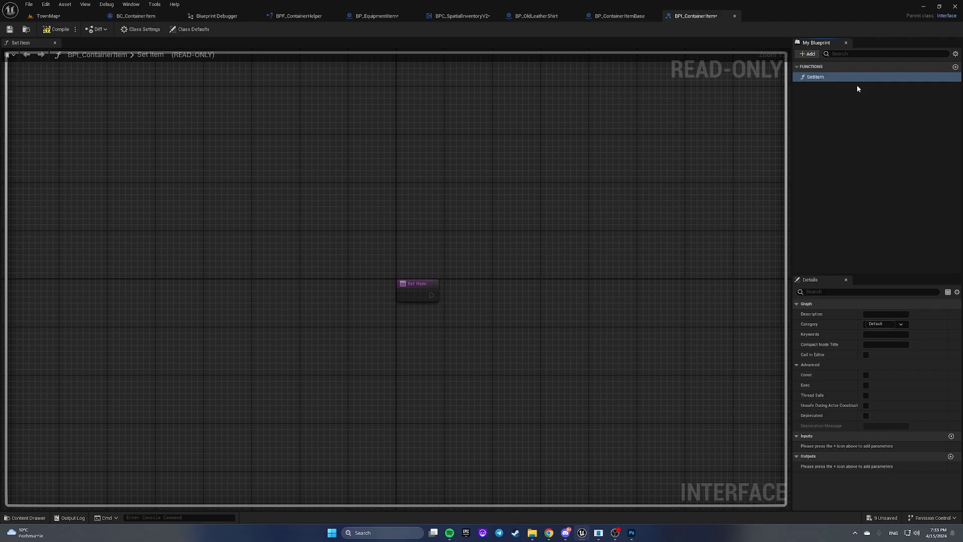
click(952, 436)
text(Item)
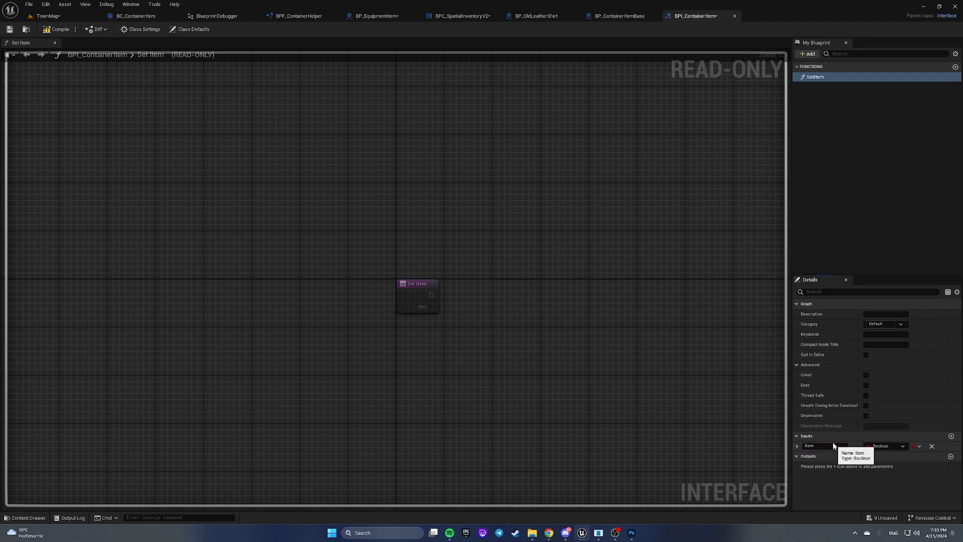
click(887, 446)
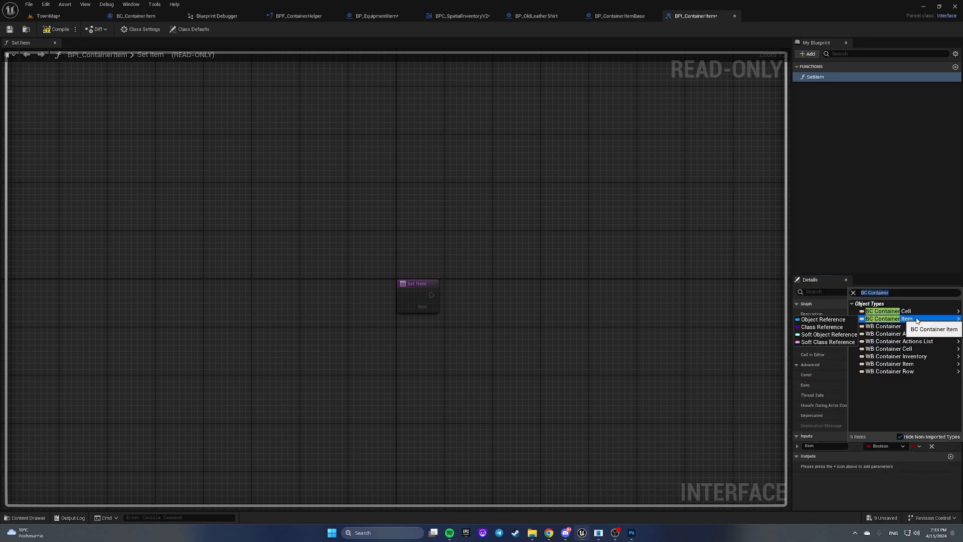
click(884, 318)
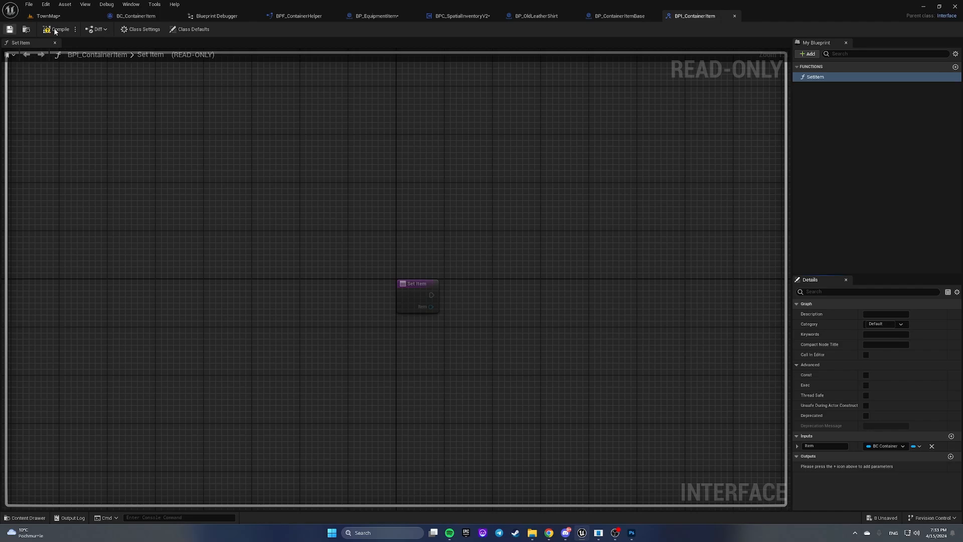
mouse_move(735, 17)
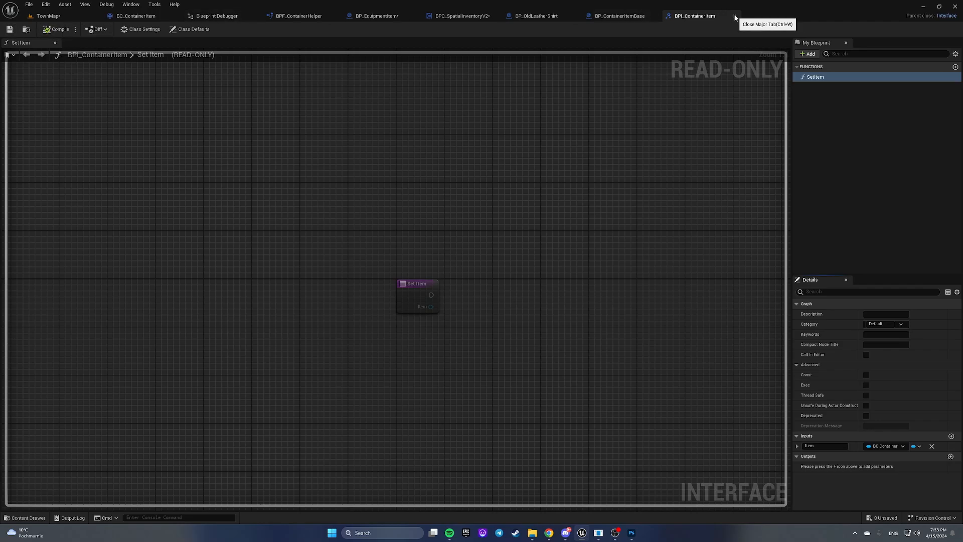
Close the interface editor, delete the setter nodes, and return to the event graph.
click(616, 16)
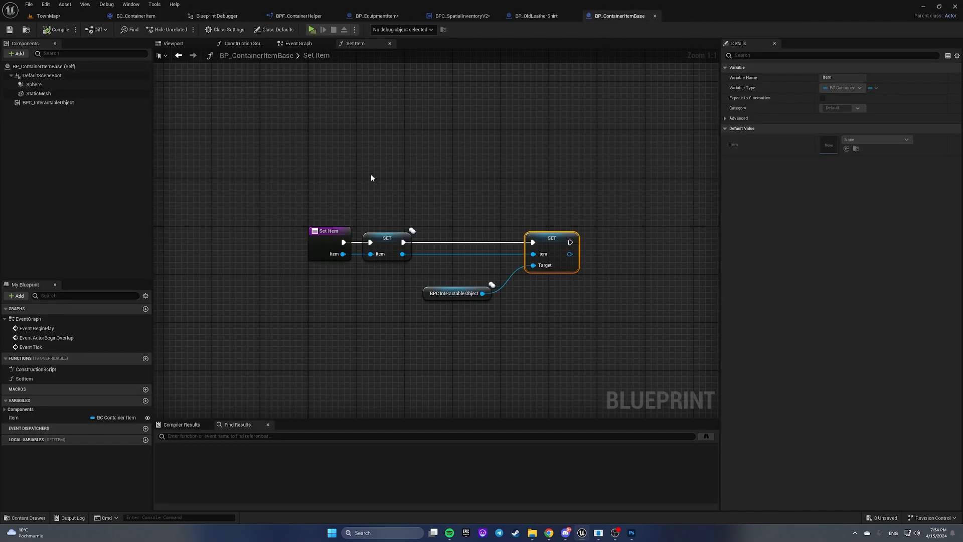
key(Delete)
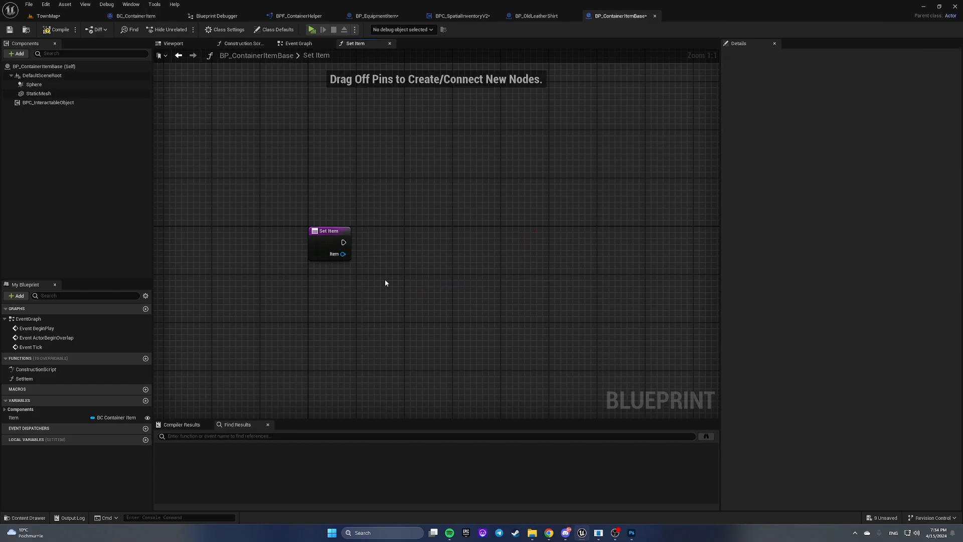
click(298, 43)
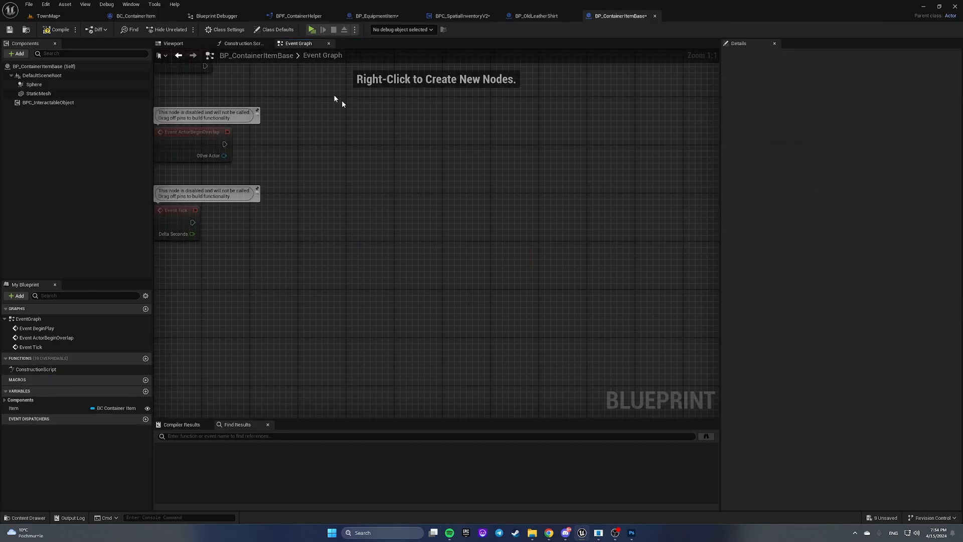
Add BPI_ContainerItem under Implemented Interfaces in Class Settings and reveal its Set Item function.
click(226, 29)
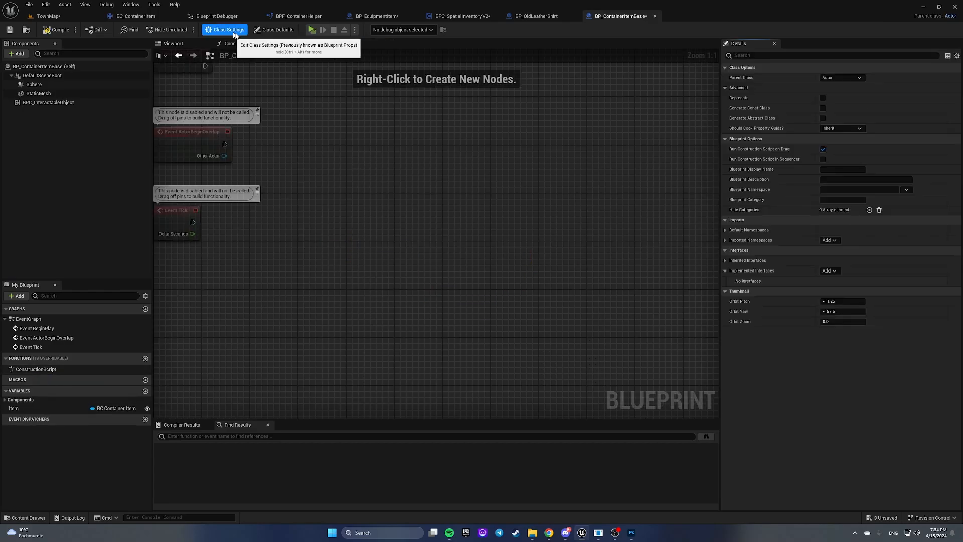
click(275, 29)
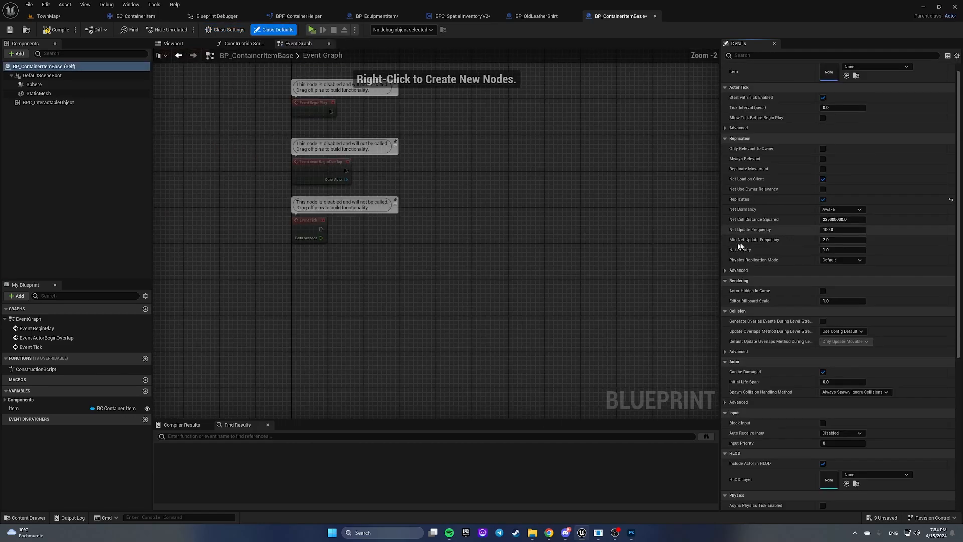
click(226, 30)
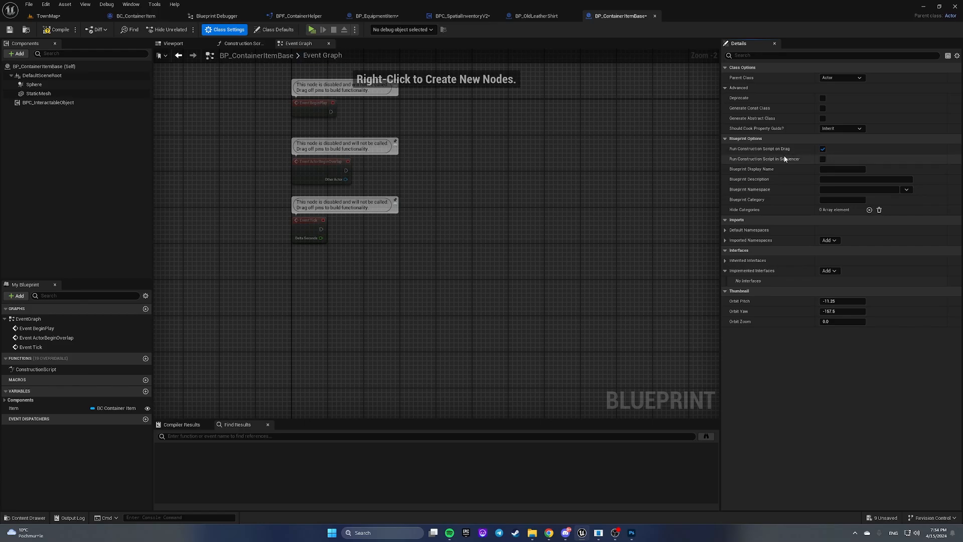
mouse_move(625, 16)
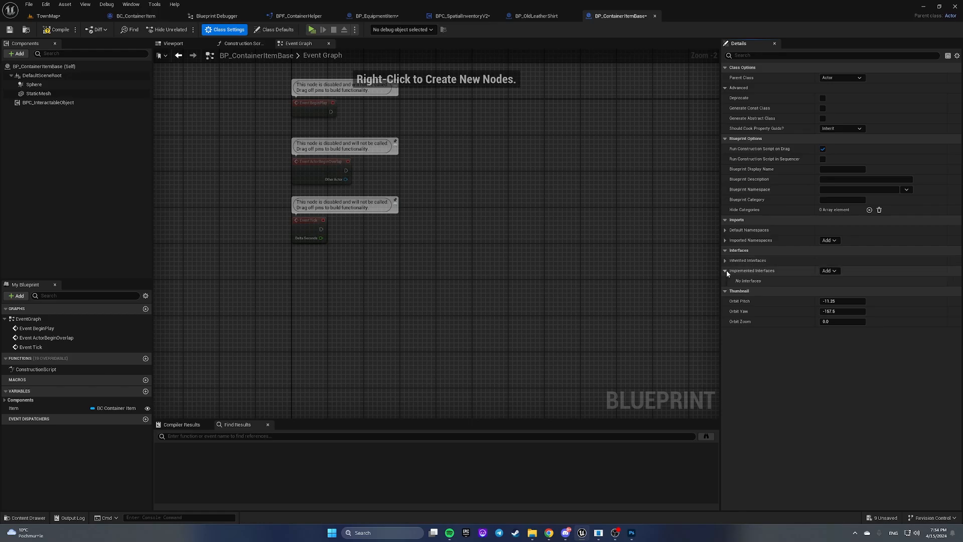
click(829, 271)
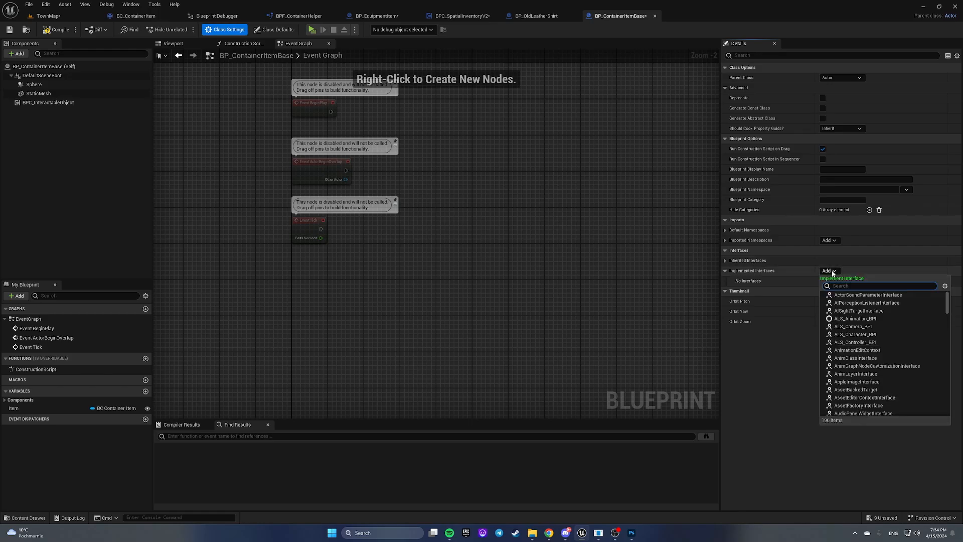
text(BPI_Container)
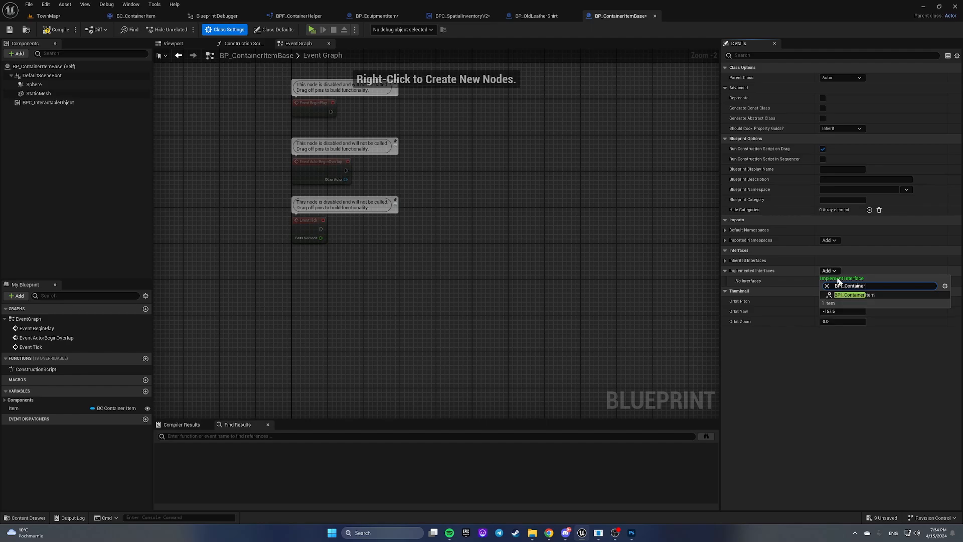
click(853, 295)
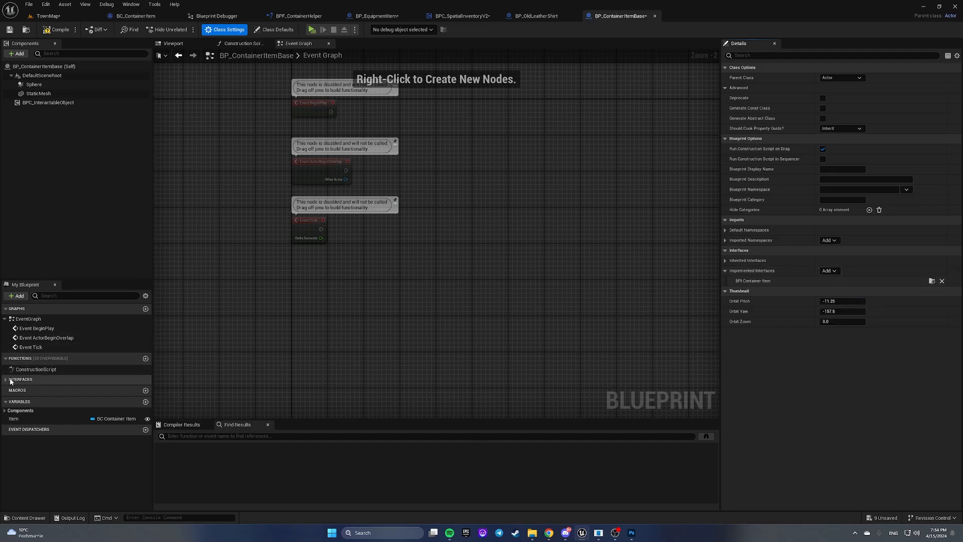
click(19, 379)
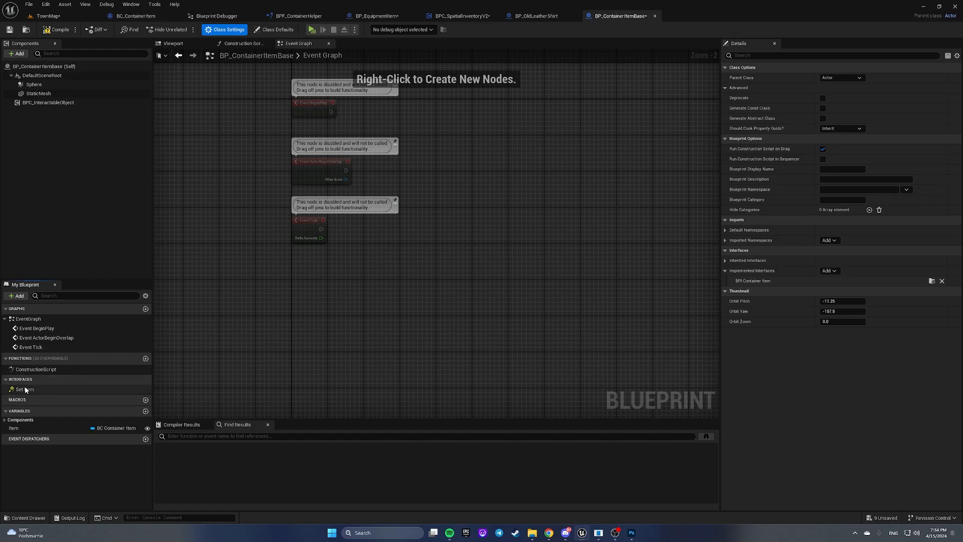
mouse_move(25, 389)
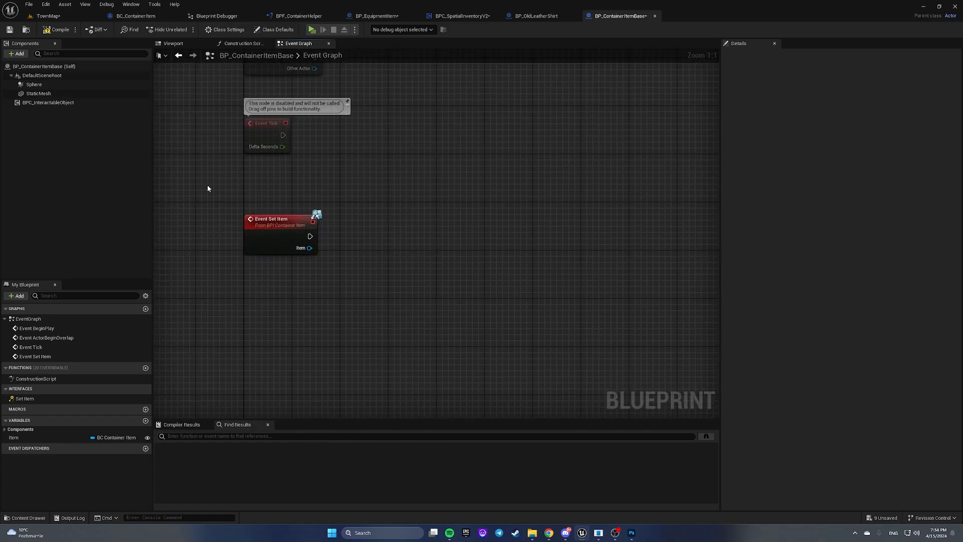
Switch back to the TownMap level editor and browse the Interaction content folder.
click(279, 227)
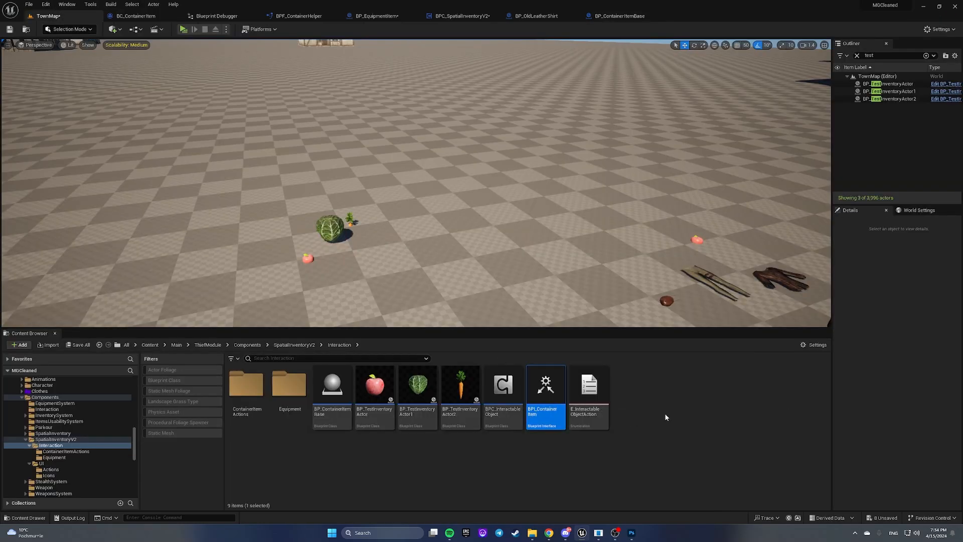
click(367, 462)
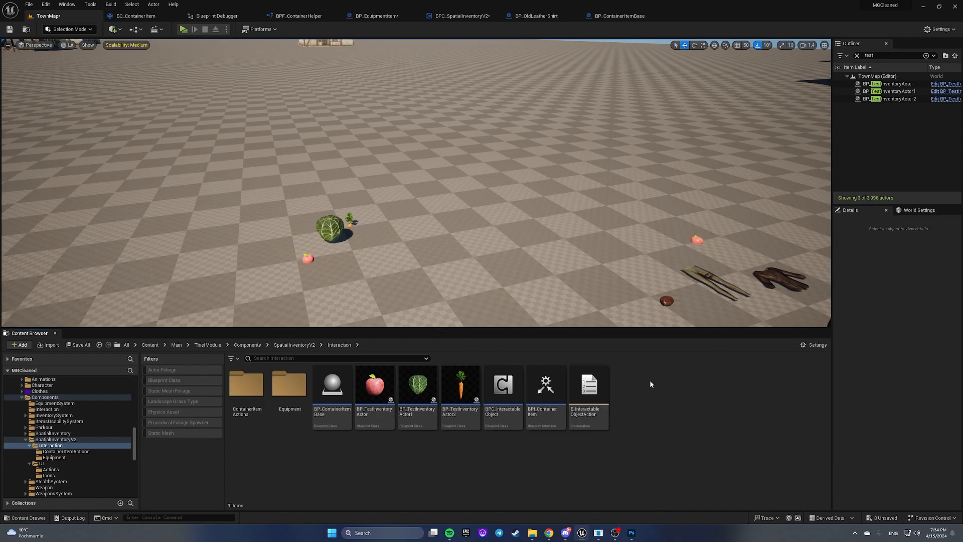
click(332, 390)
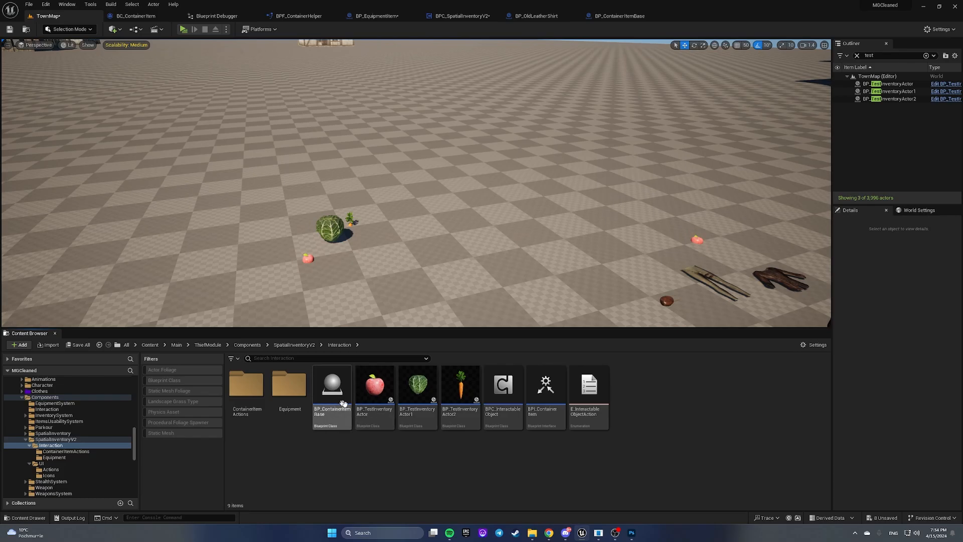
mouse_move(319, 390)
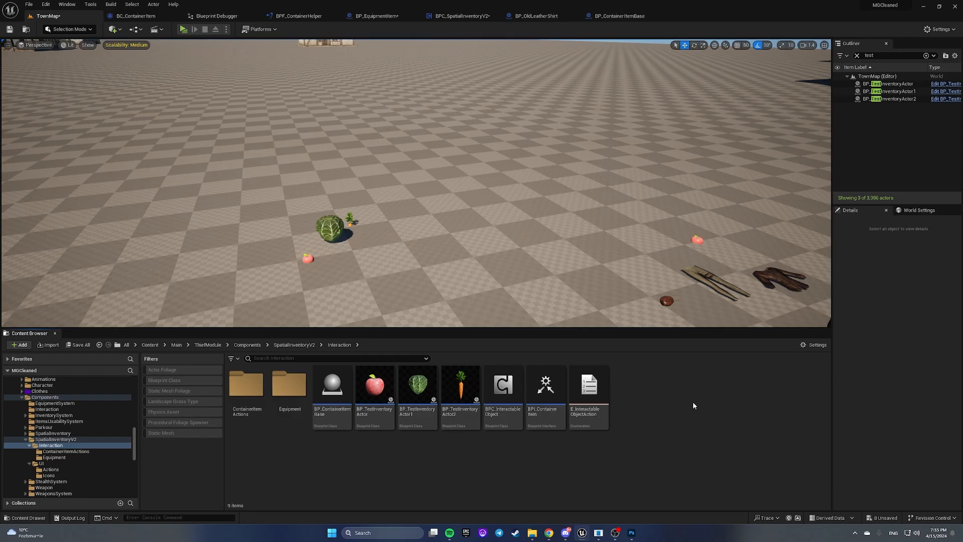
mouse_move(662, 403)
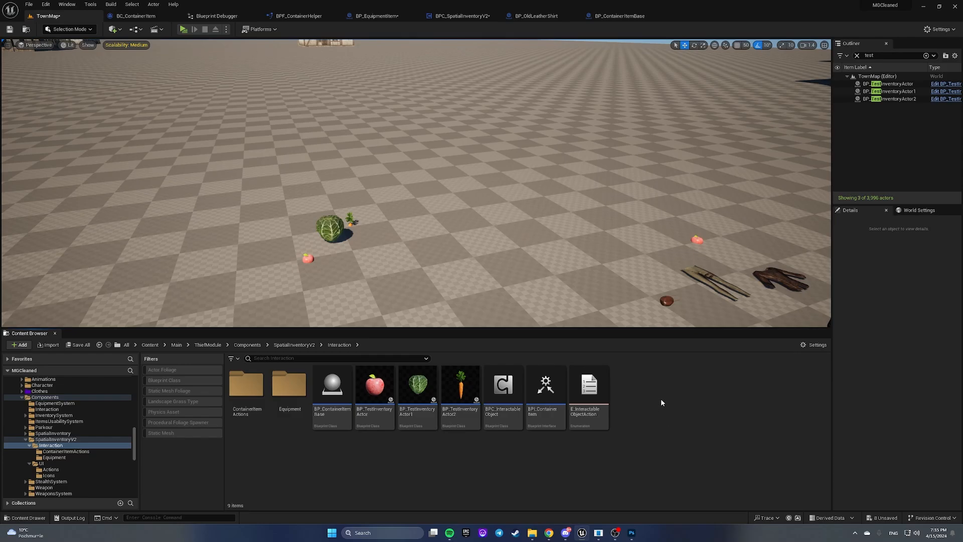
mouse_move(658, 418)
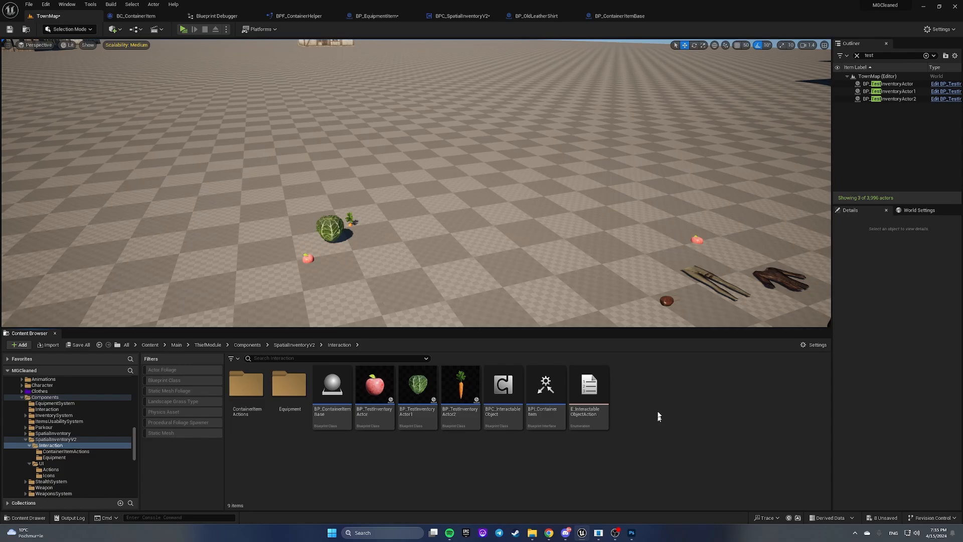
mouse_move(581, 215)
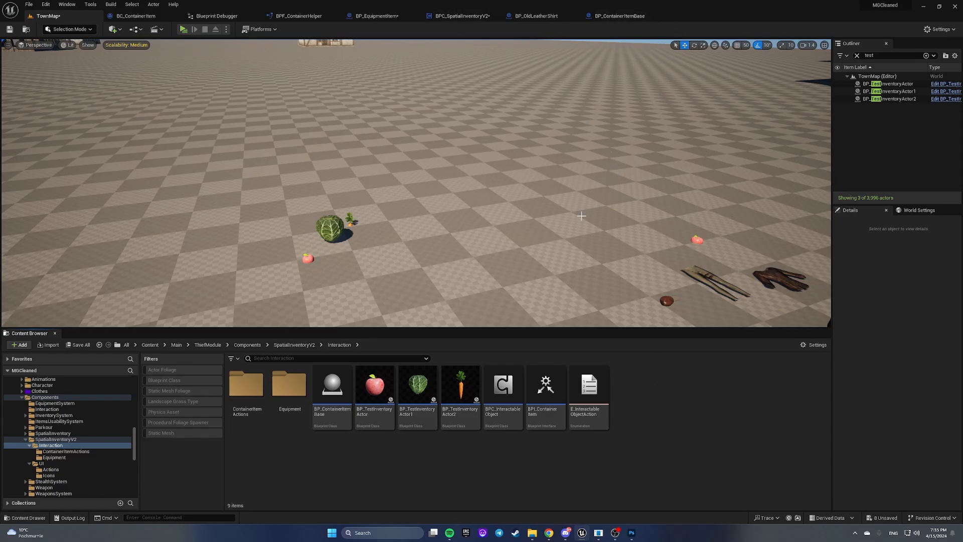
In BPC_SpatialInventoryV2's Drop Item from Inventory, send Set Item to the SpawnActor return value.
click(459, 16)
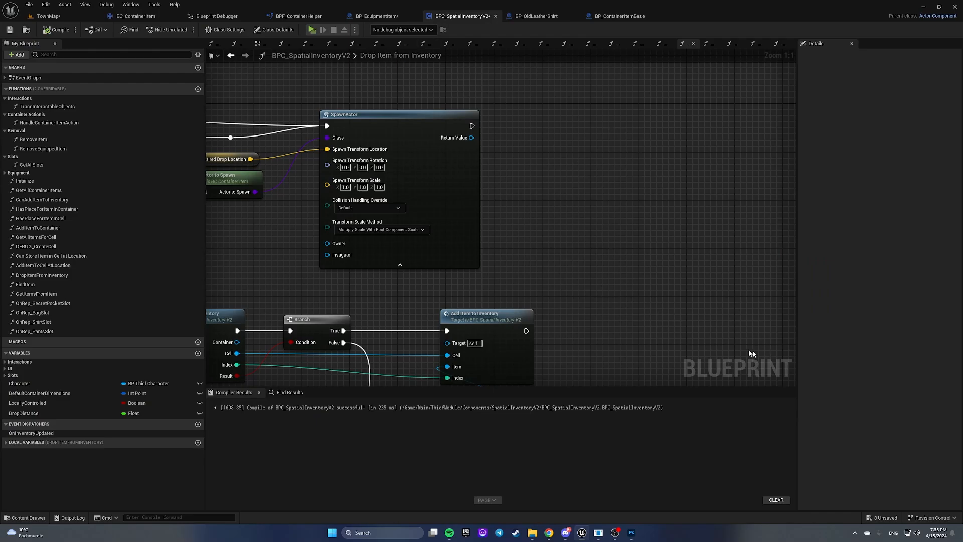
mouse_move(468, 138)
text(set item)
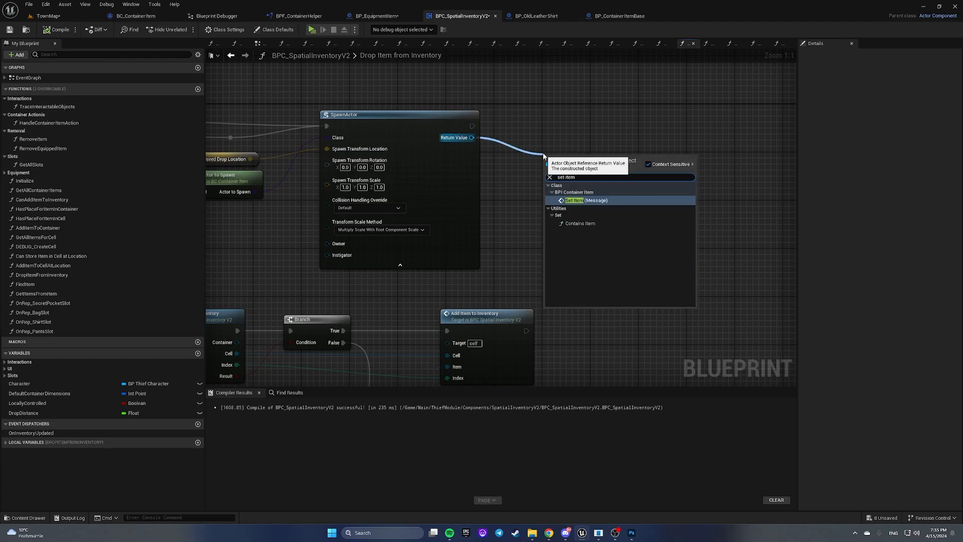
click(575, 200)
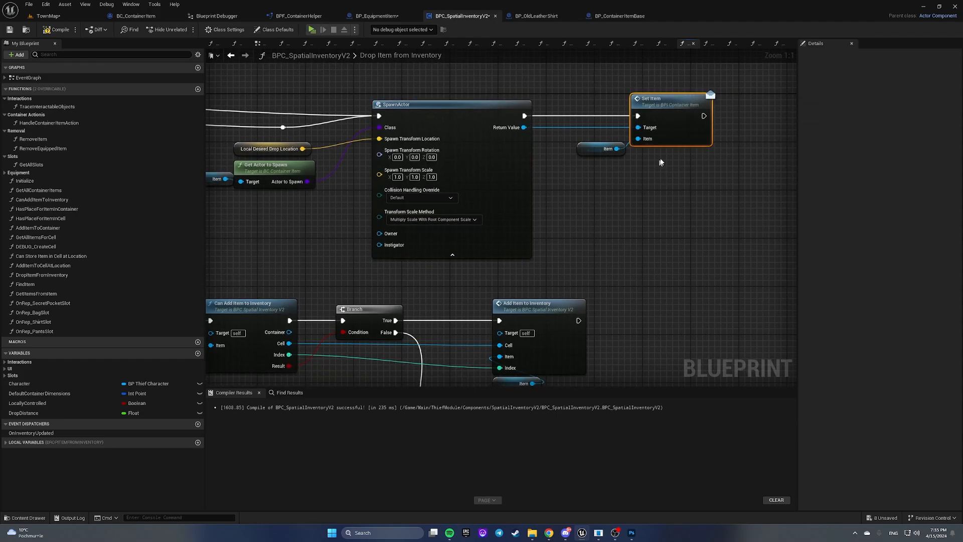
scroll(down, 3)
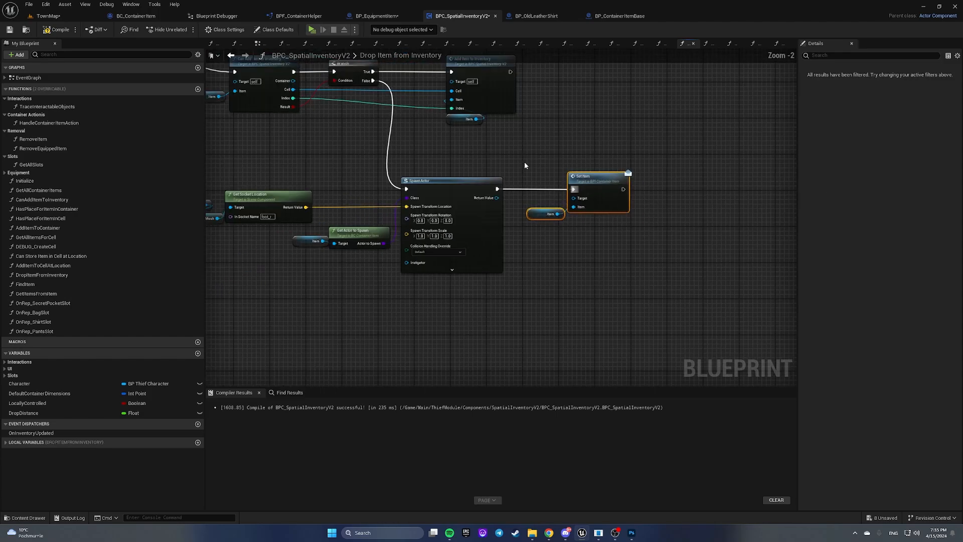
scroll(down, 3)
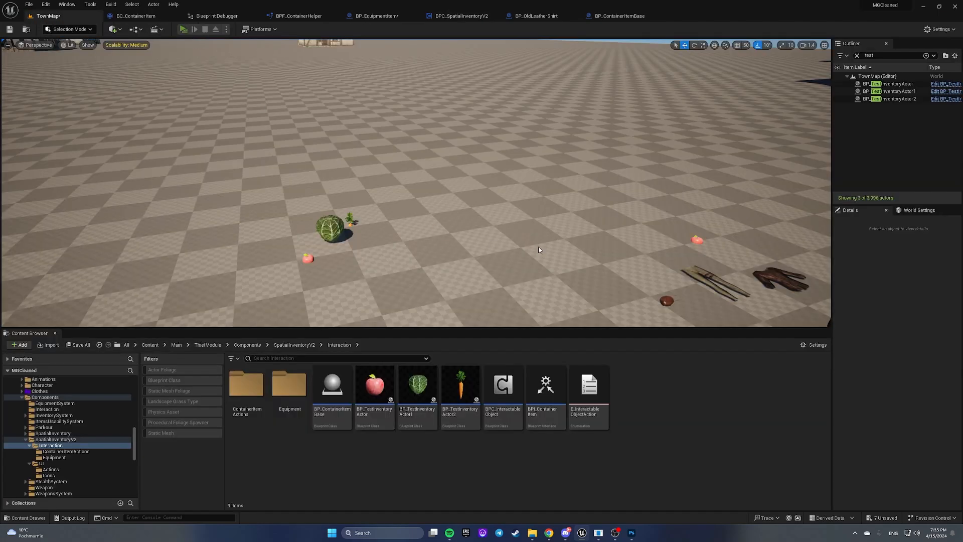
Play-test and throw away the Old Leather Shirt from the Secret Pocket onto the ground.
click(183, 29)
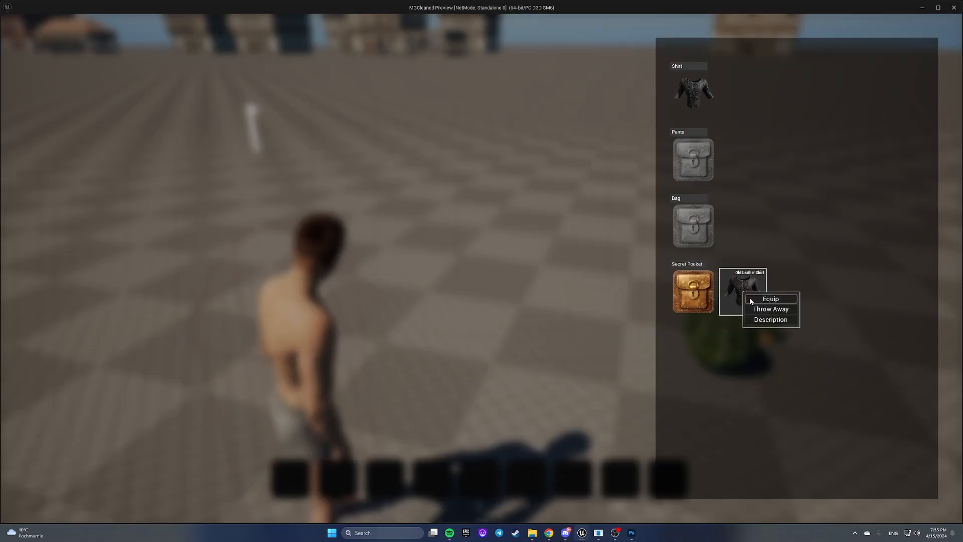
click(770, 298)
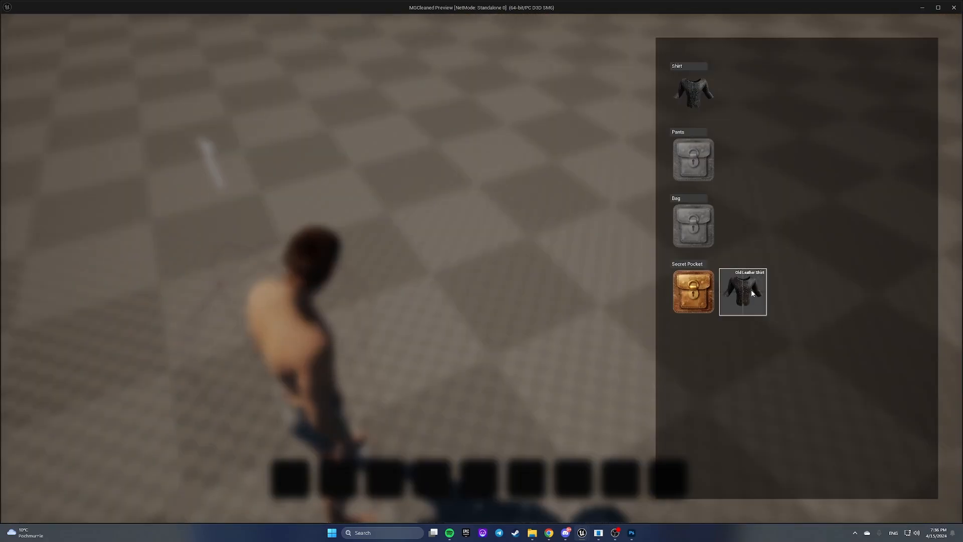
click(743, 292)
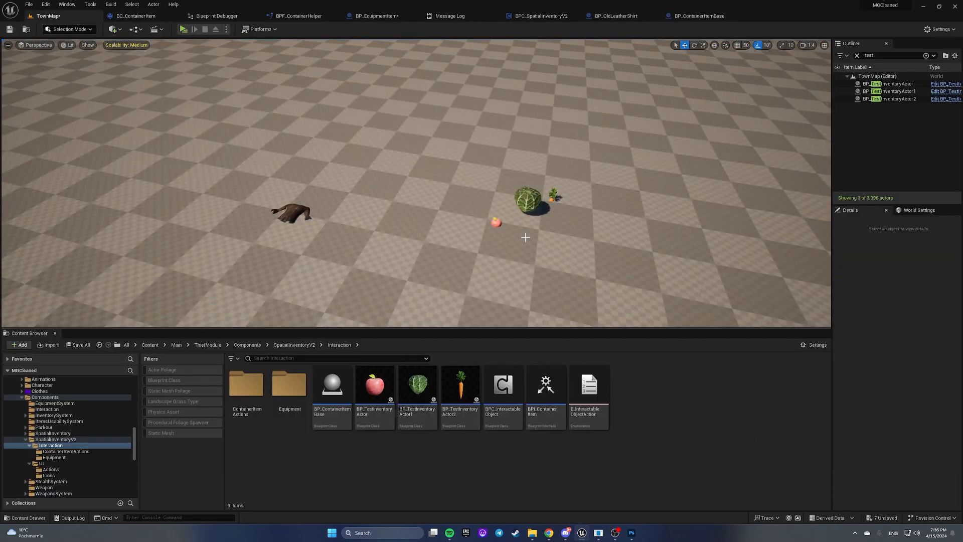
click(181, 29)
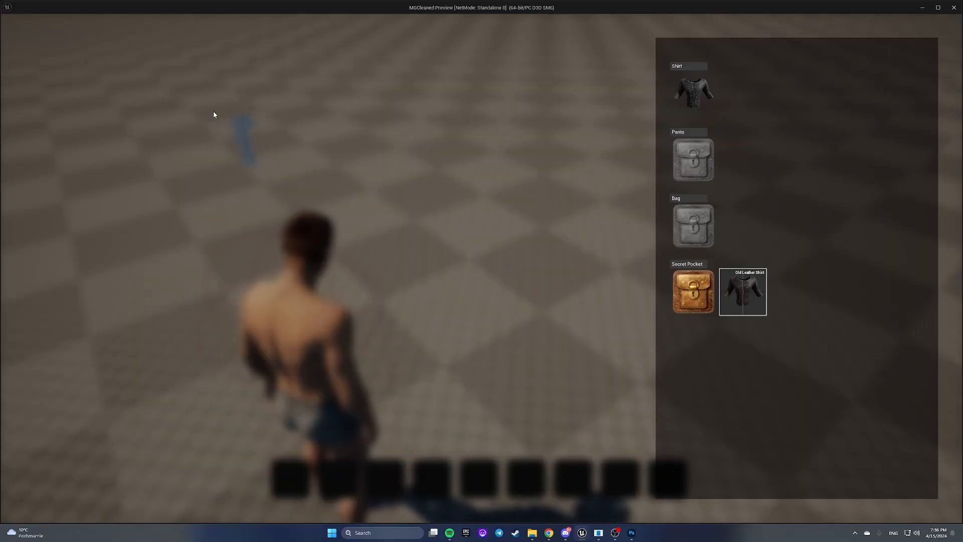
click(741, 291)
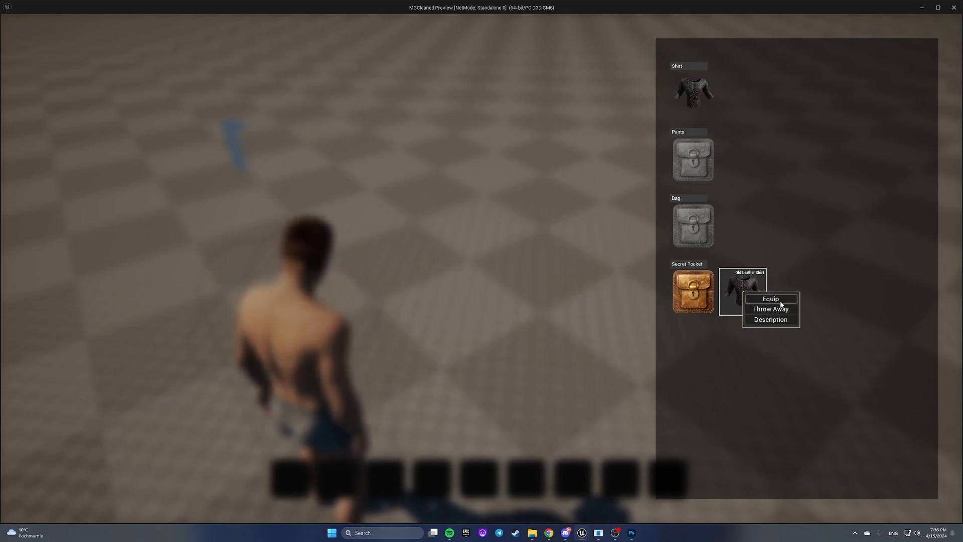
click(770, 309)
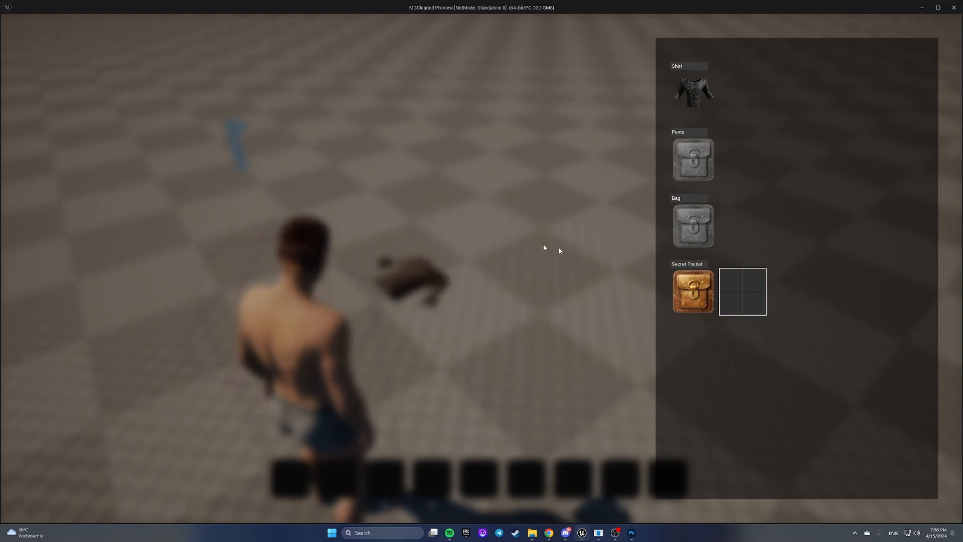